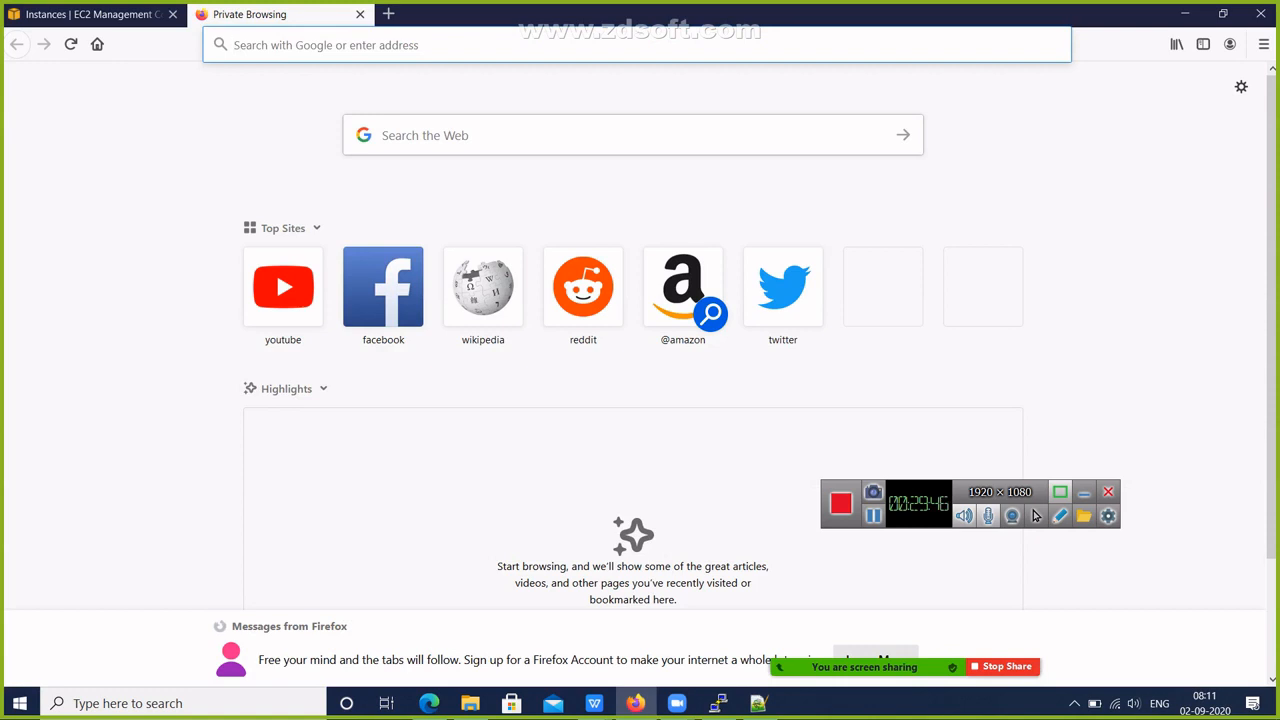
- Search Google for 'k8s lens' from the Firefox address bar
text(k8s)
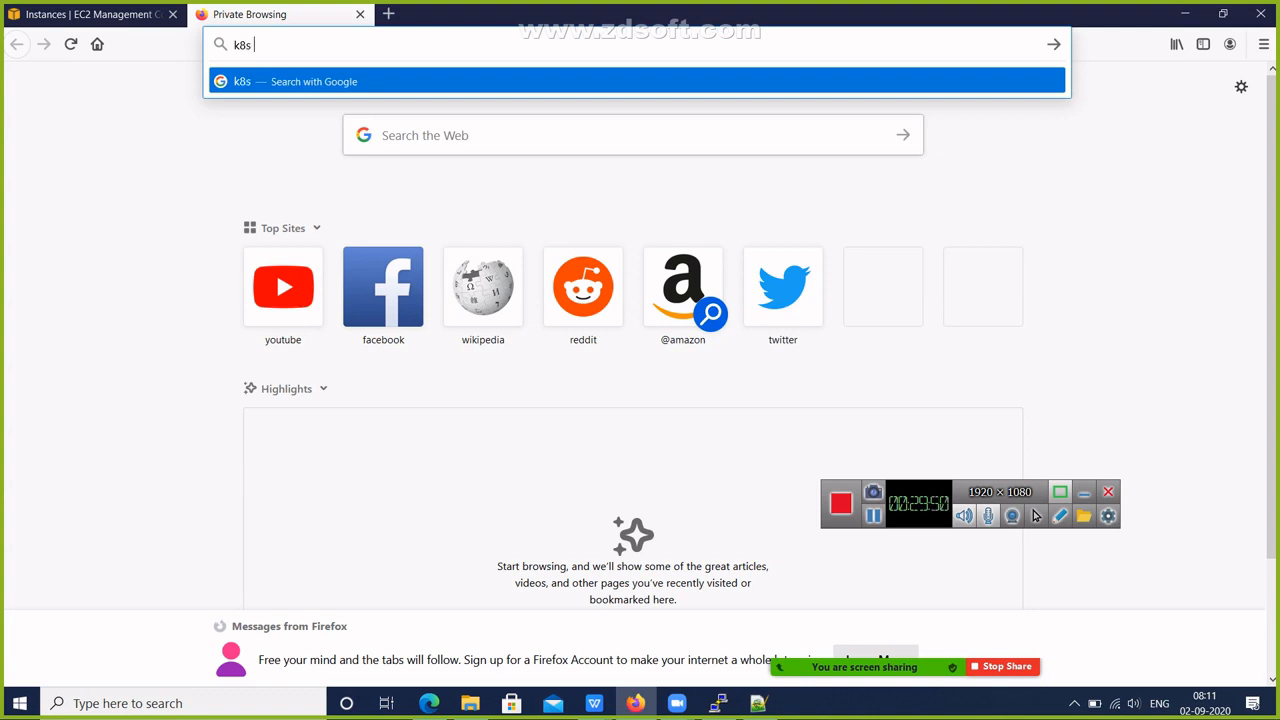
text(k8s lens)
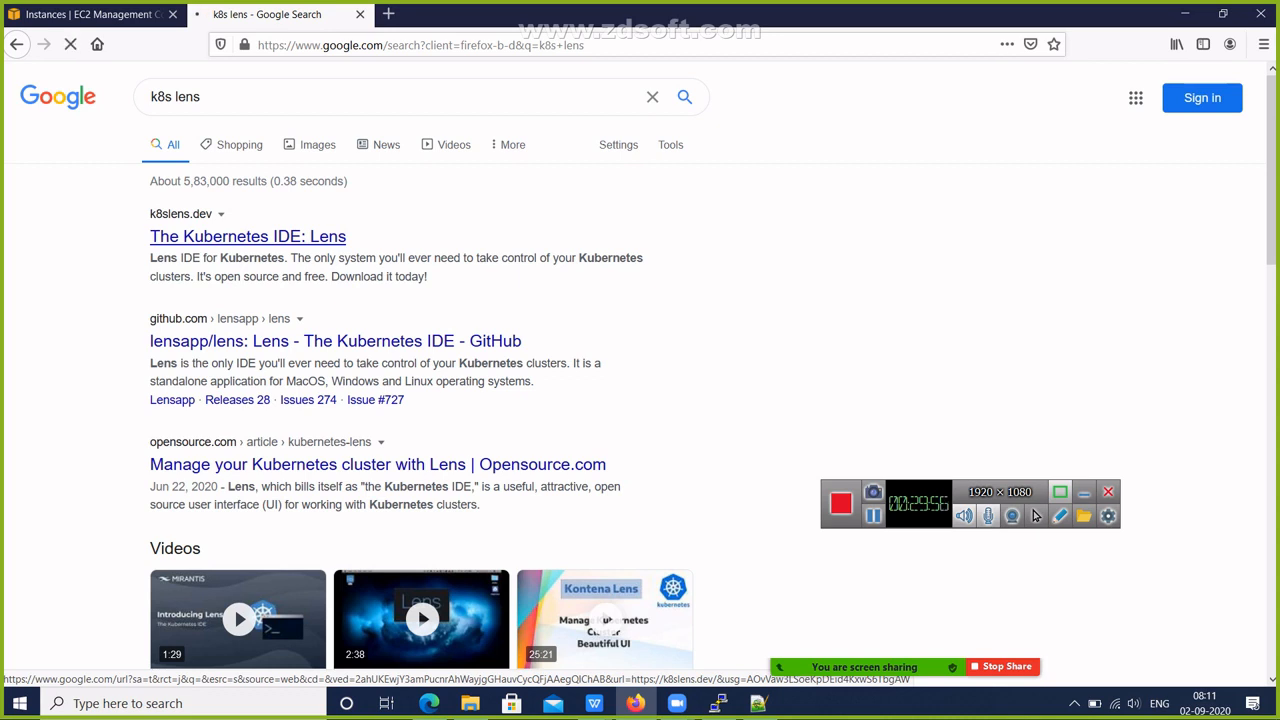
- Open the lensapp/lens GitHub result and scroll through the v3.5.3 release assets
click(247, 236)
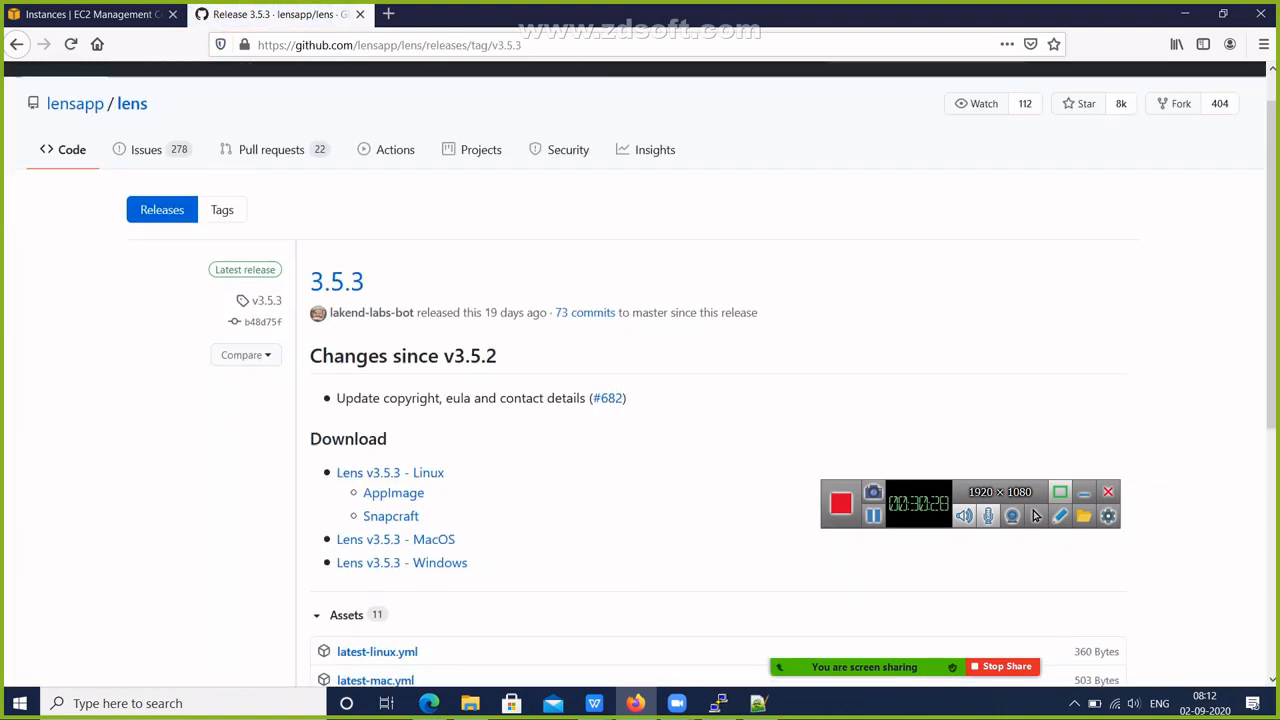
scroll(down, 3)
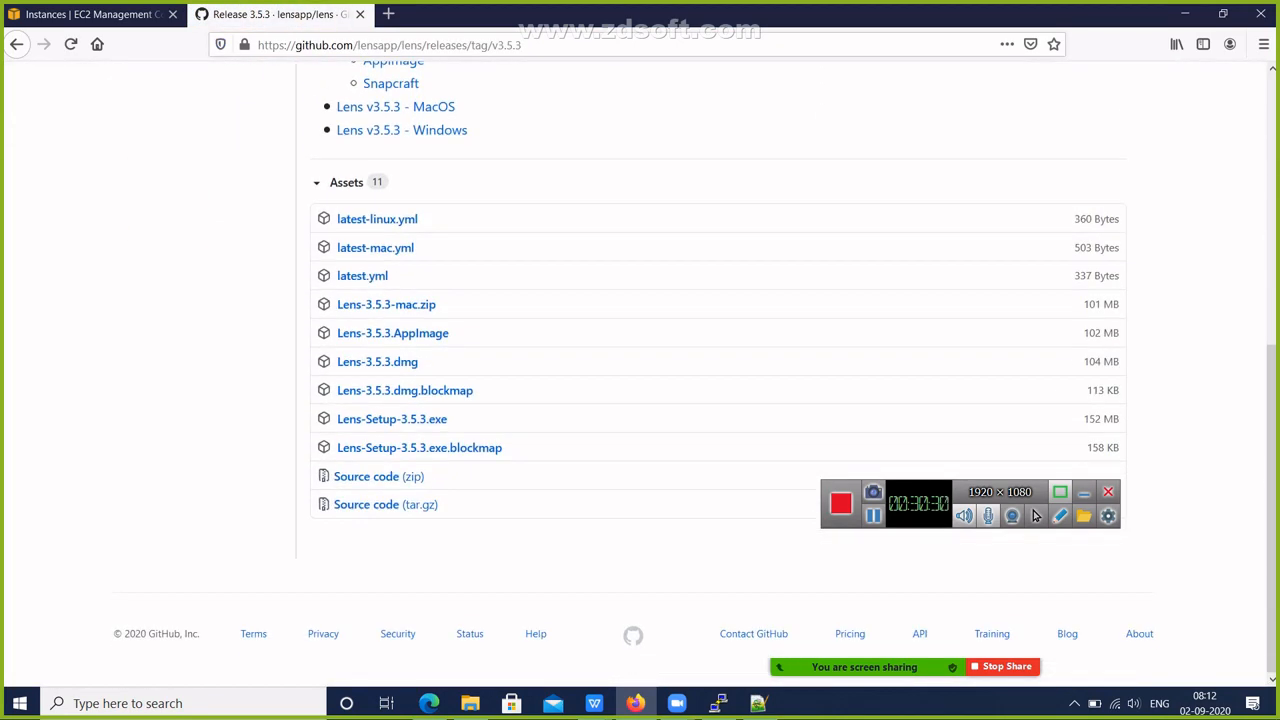
scroll(up, 3)
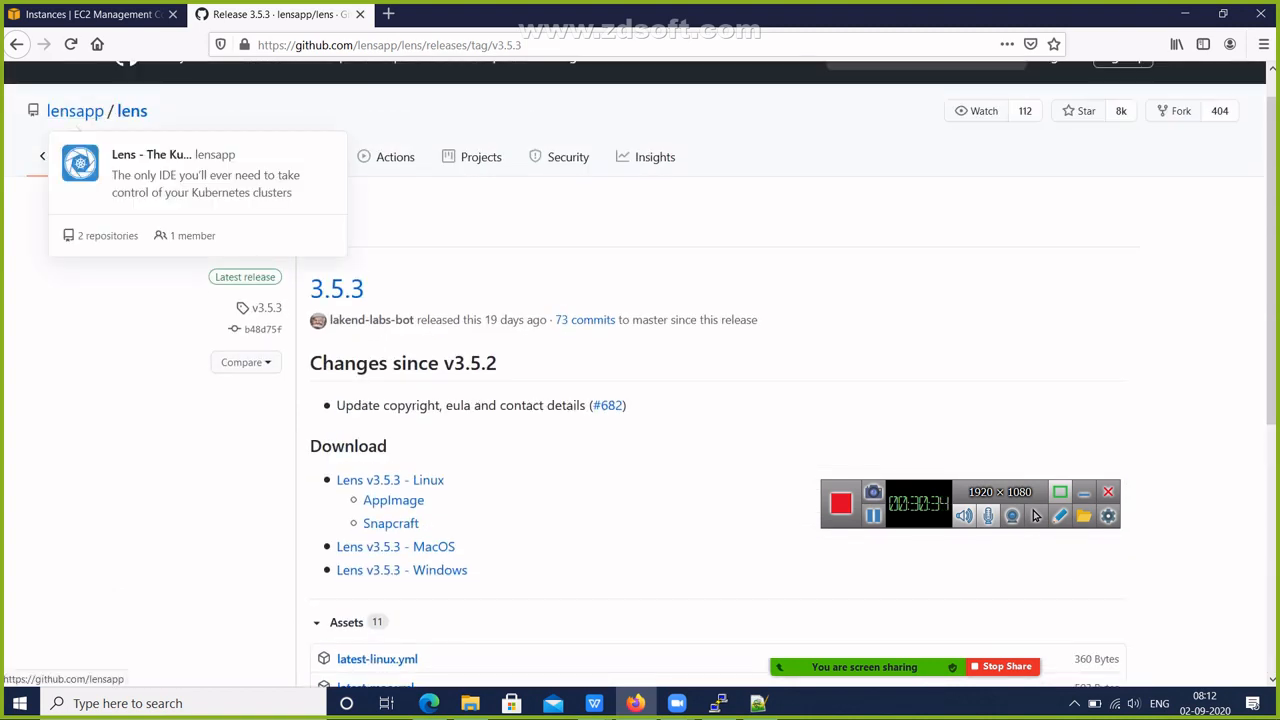
scroll(down, 3)
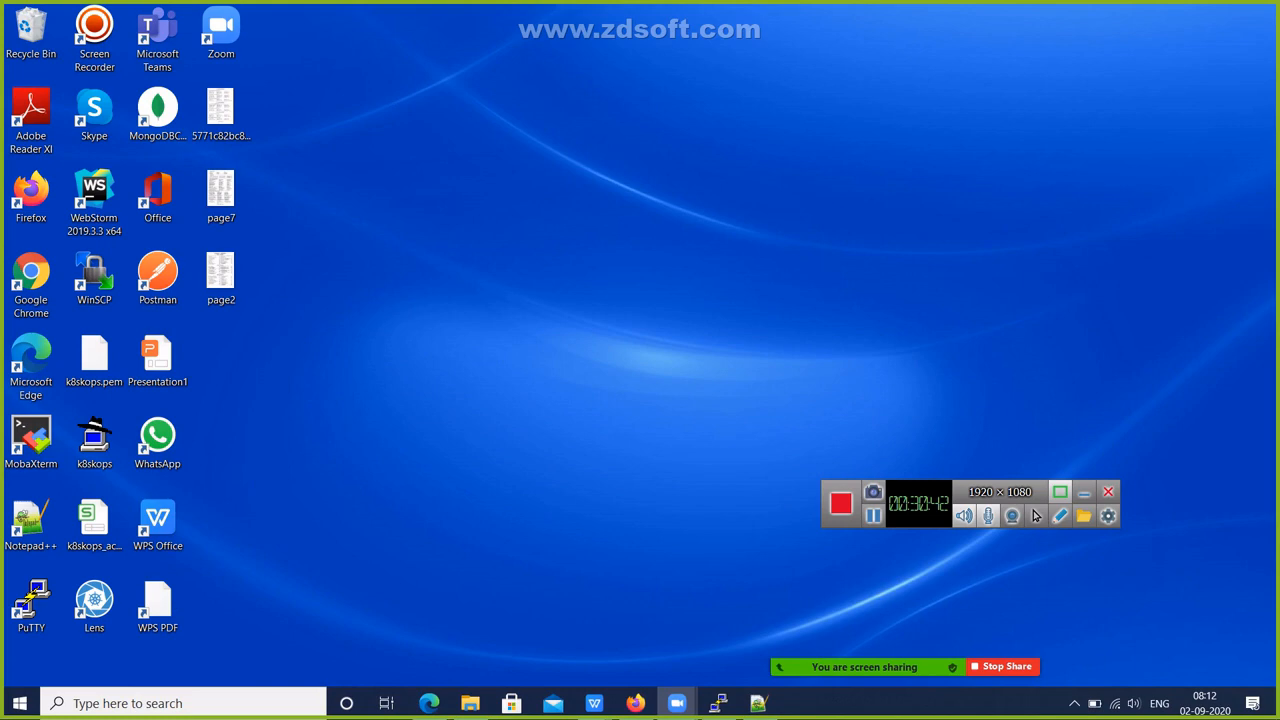
- Launch Lens from its desktop shortcut so it tries connecting to k8s.fosstechnix.info
click(93, 600)
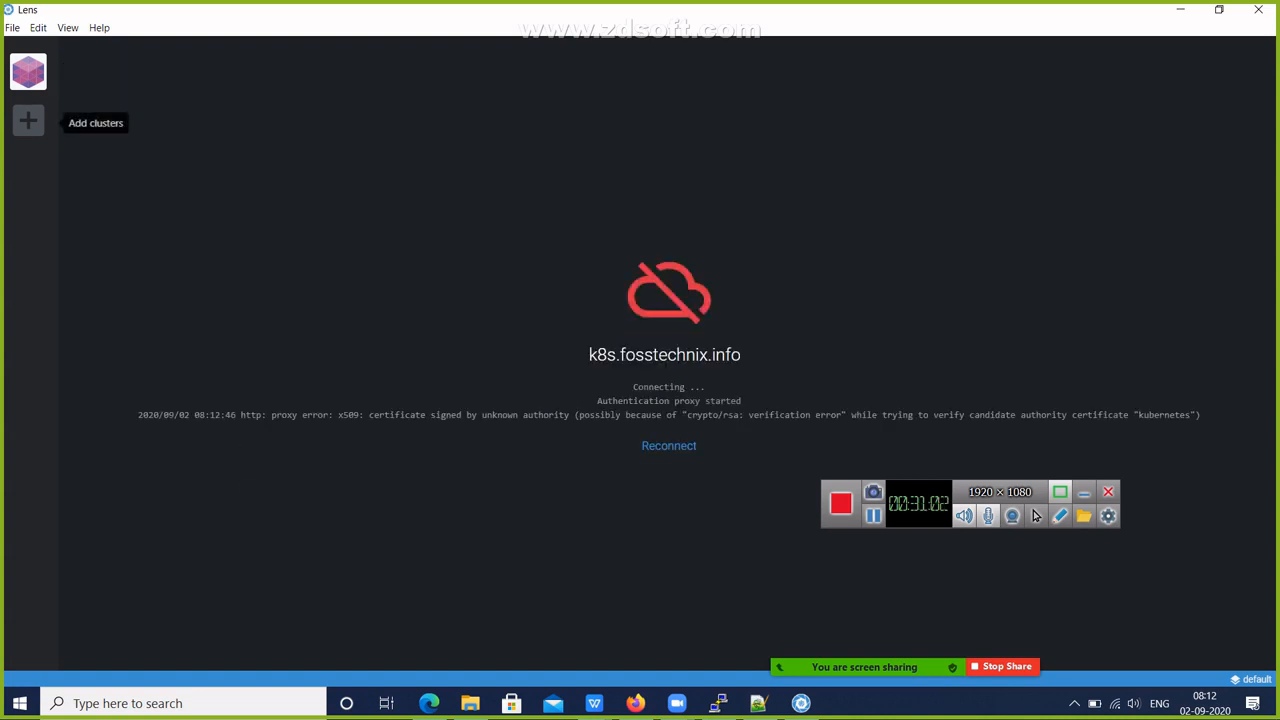
- Open the Add Cluster form and choose Custom as the kubeconfig source
click(27, 120)
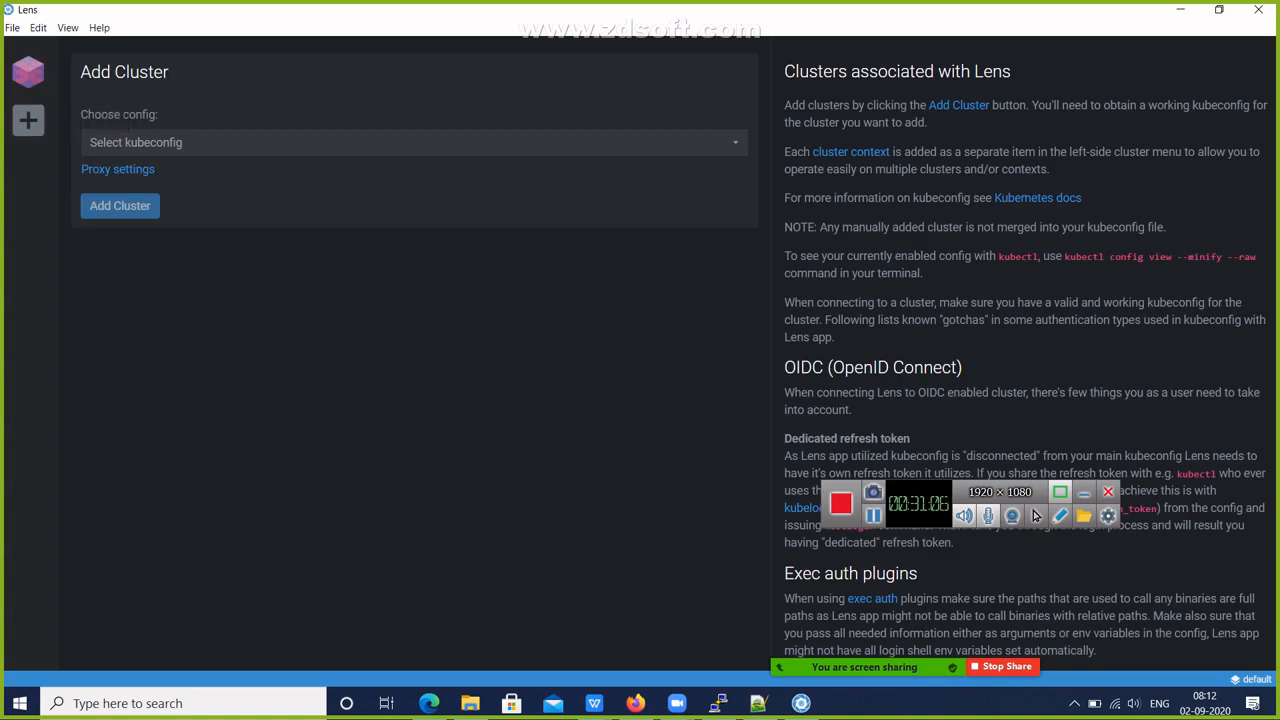
click(410, 142)
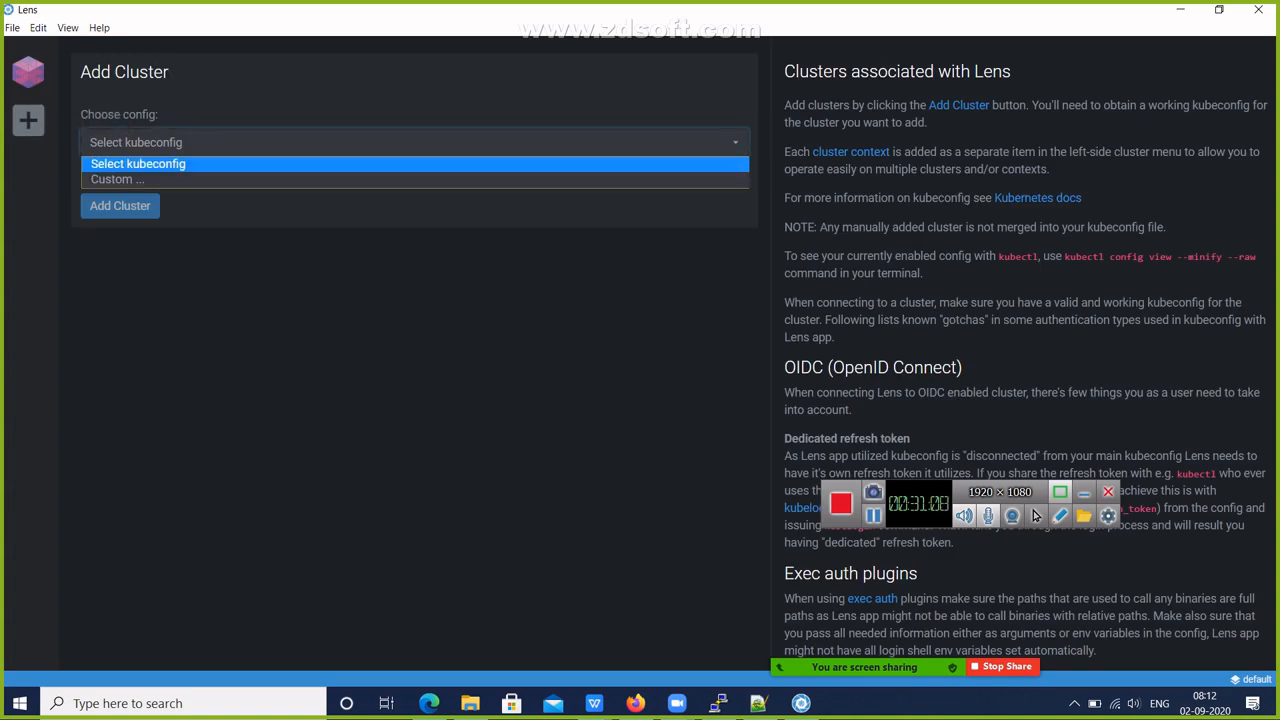
mouse_move(116, 179)
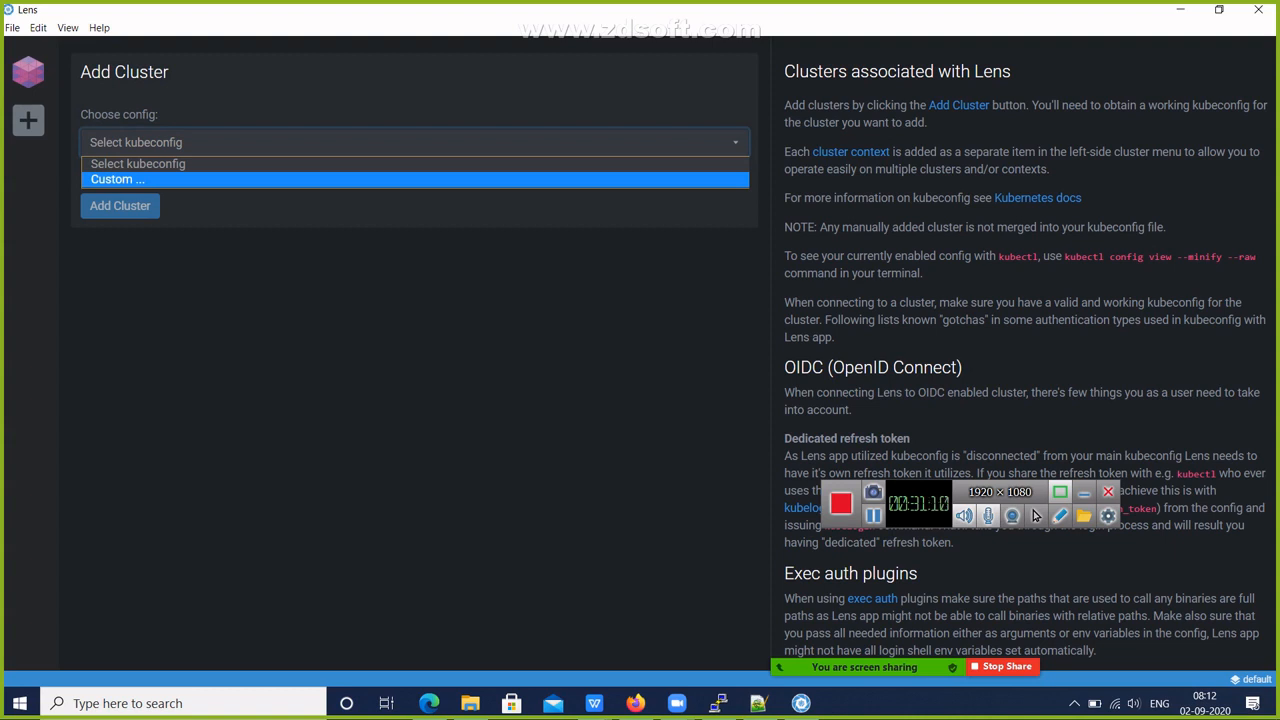
click(117, 179)
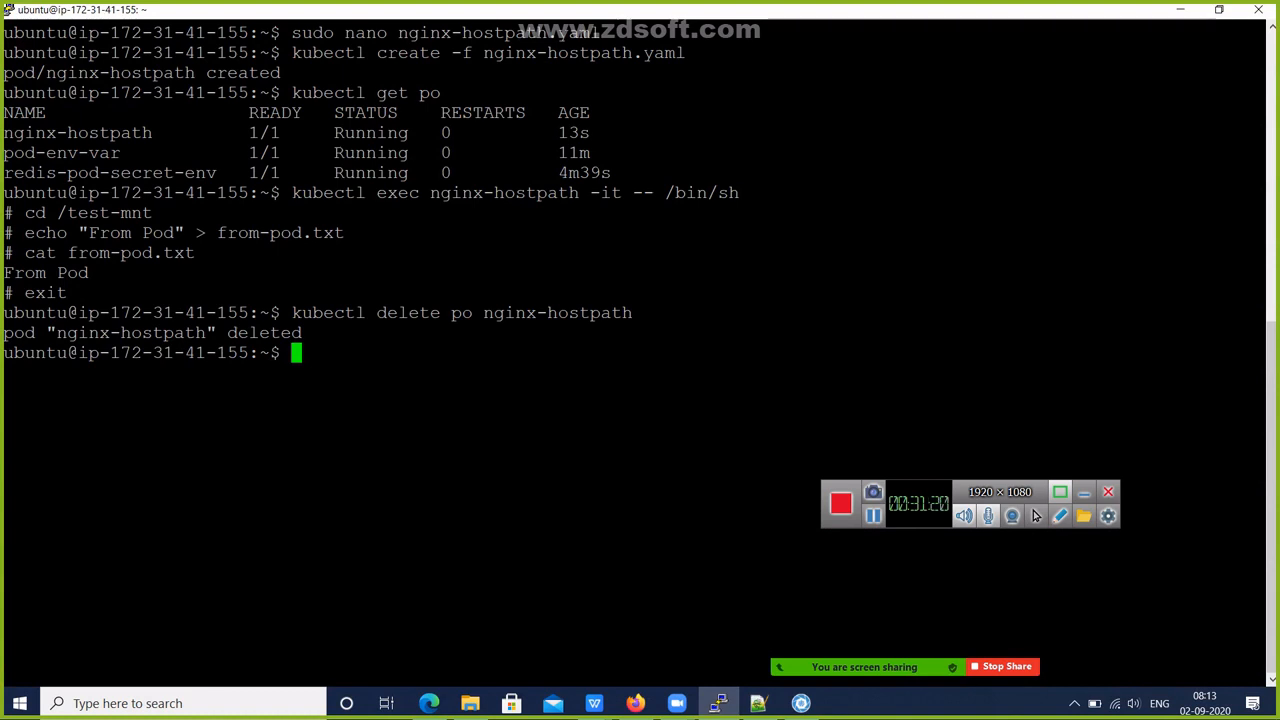
- List the server's home folder, enter .kube, print config with cat, and scroll through it
text(ls -a)
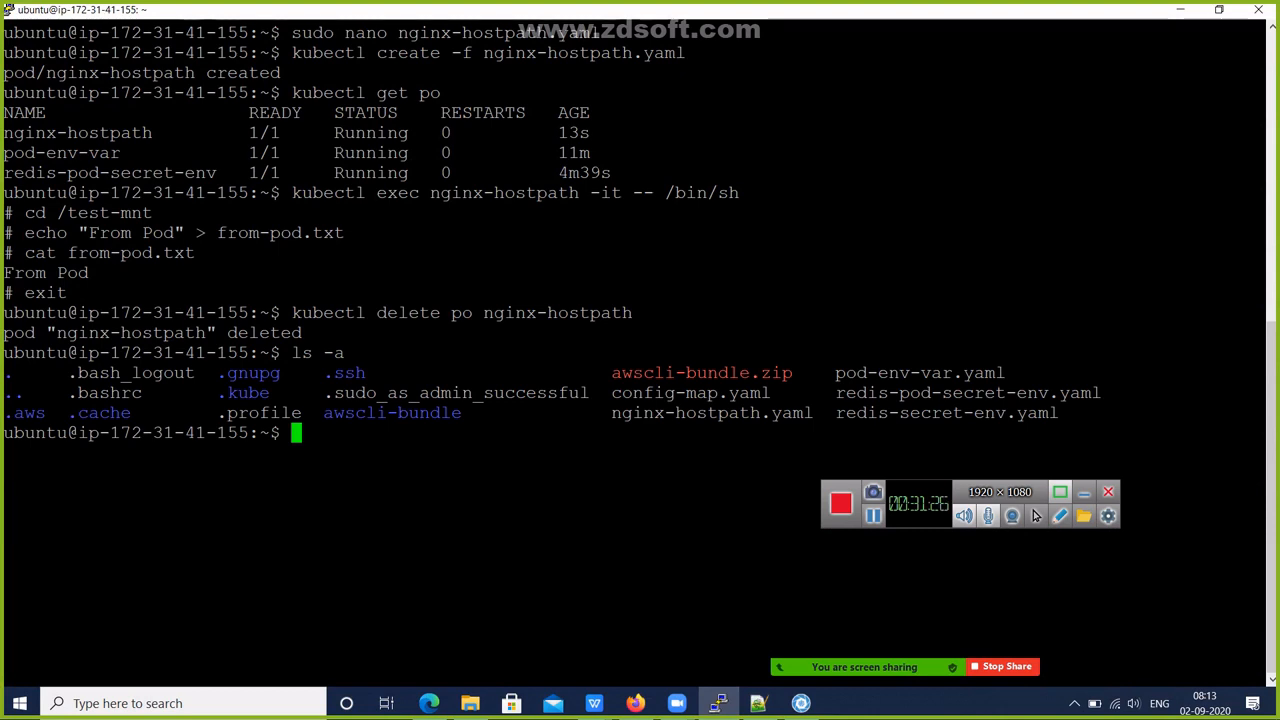
double_click(303, 353)
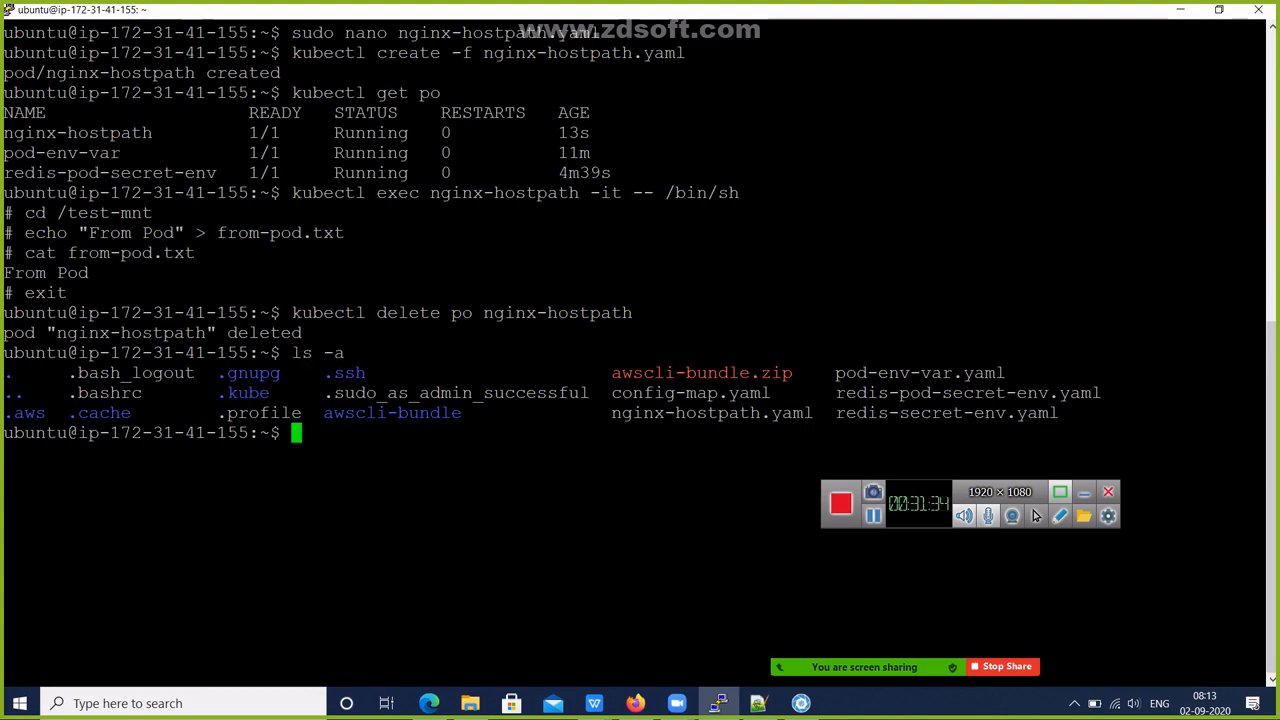
text(cd .kube)
text(ls)
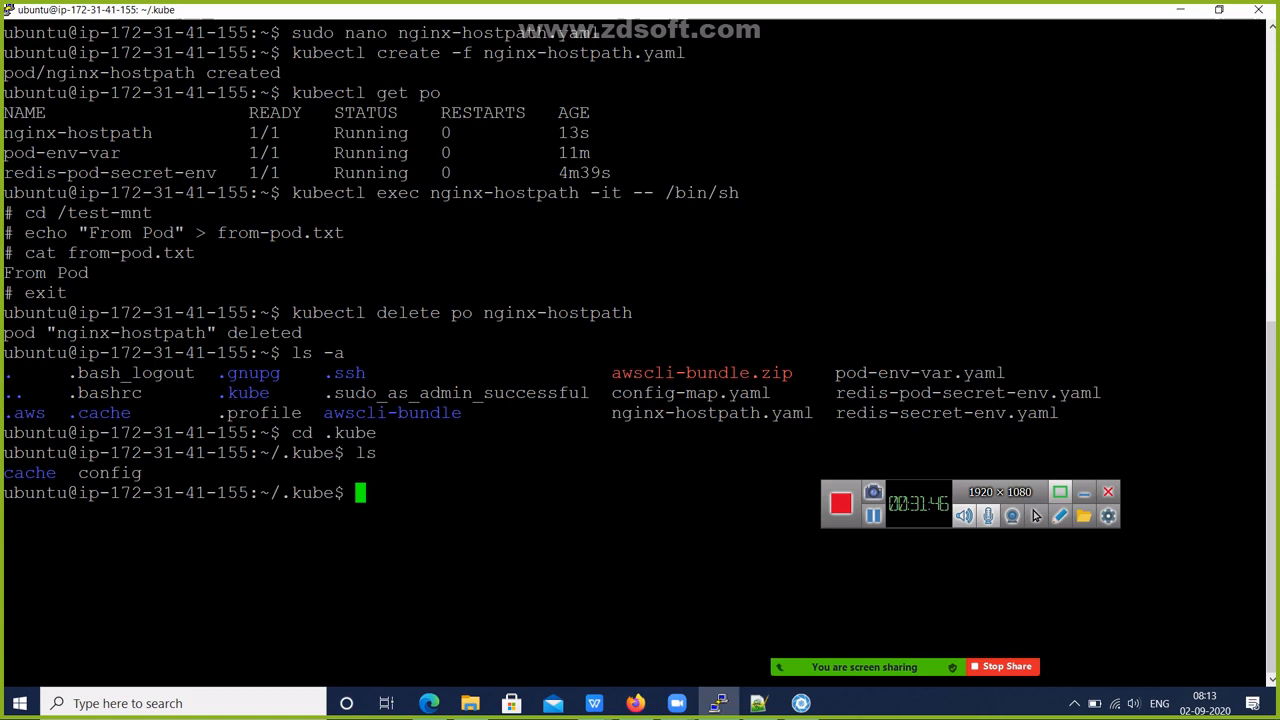
text(cat)
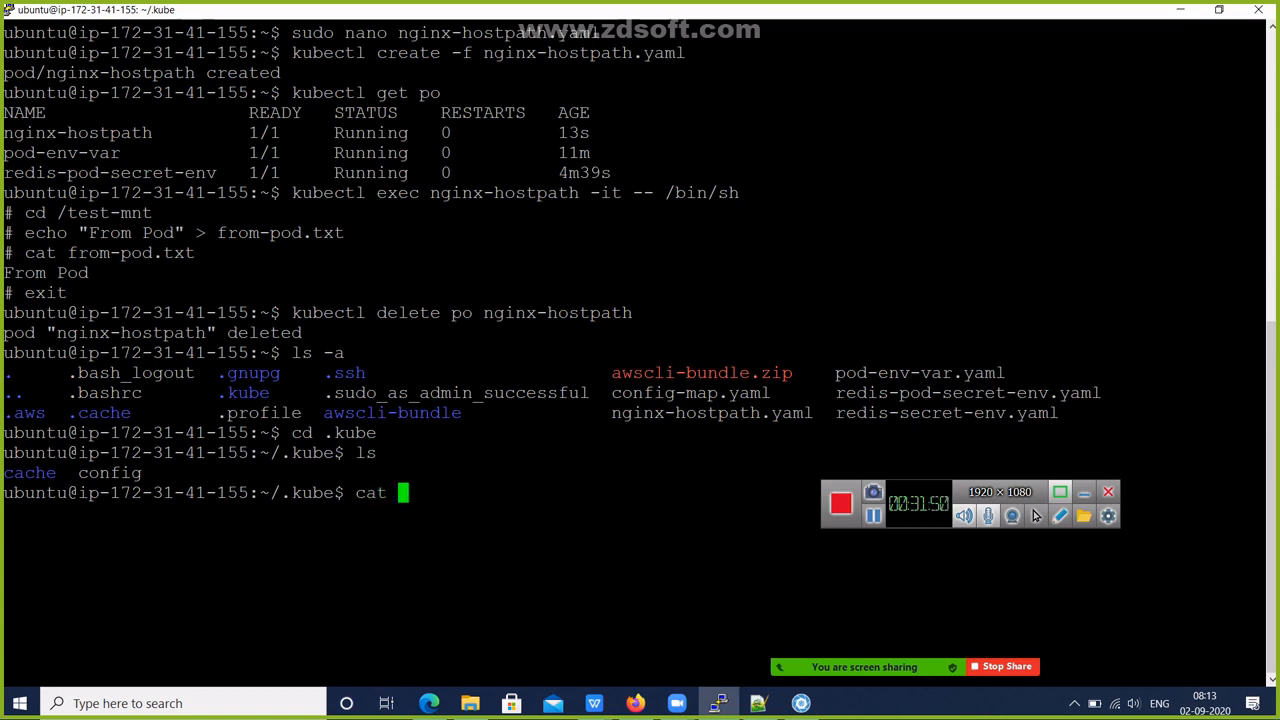
key(Return)
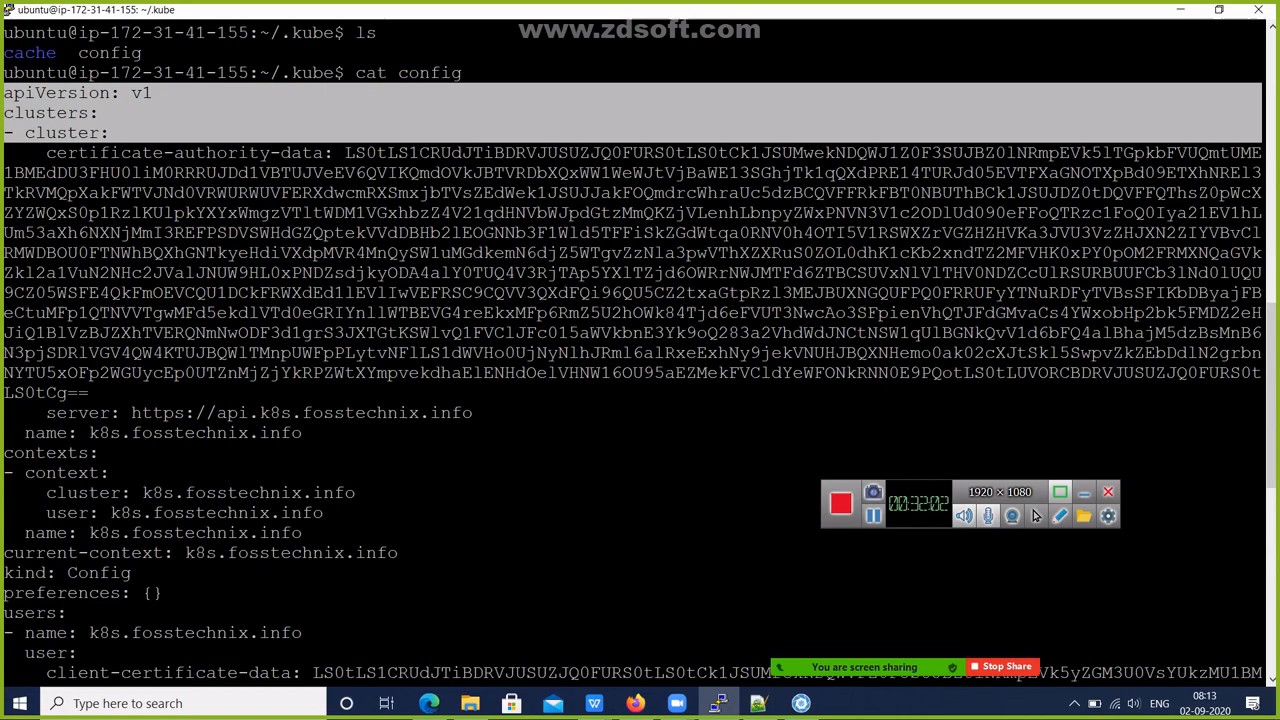
scroll(down, 3)
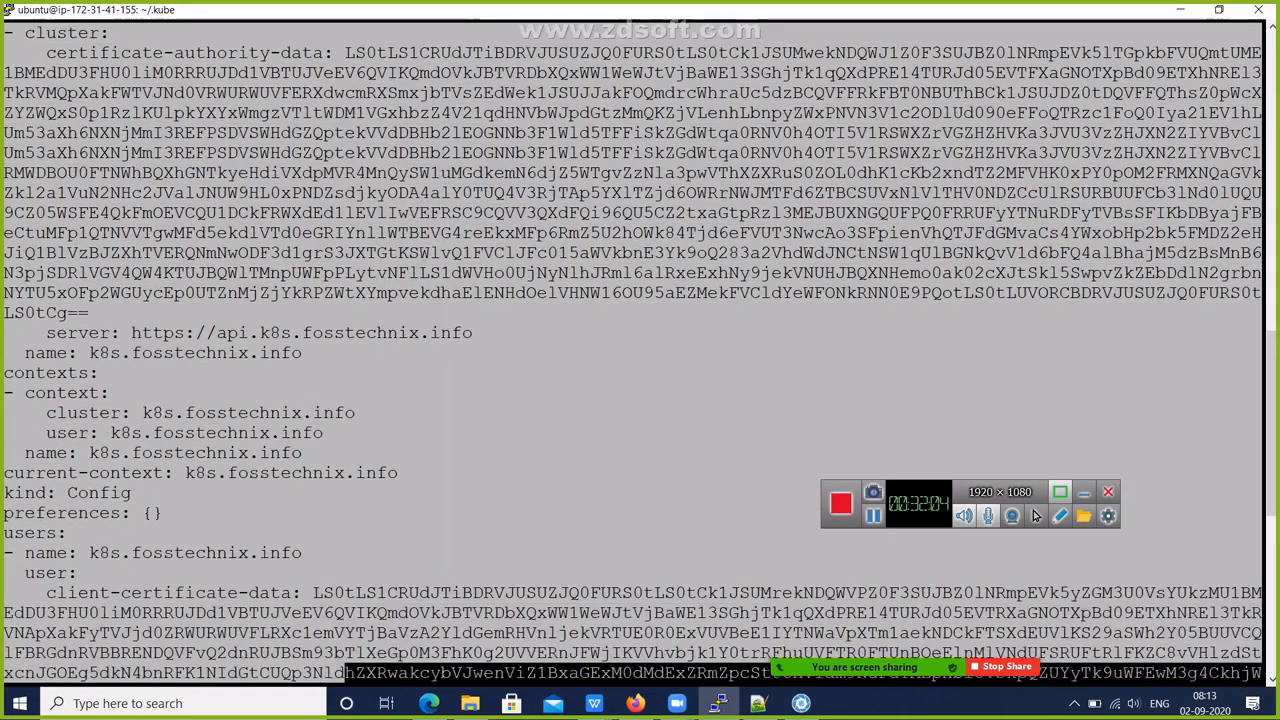
scroll(down, 3)
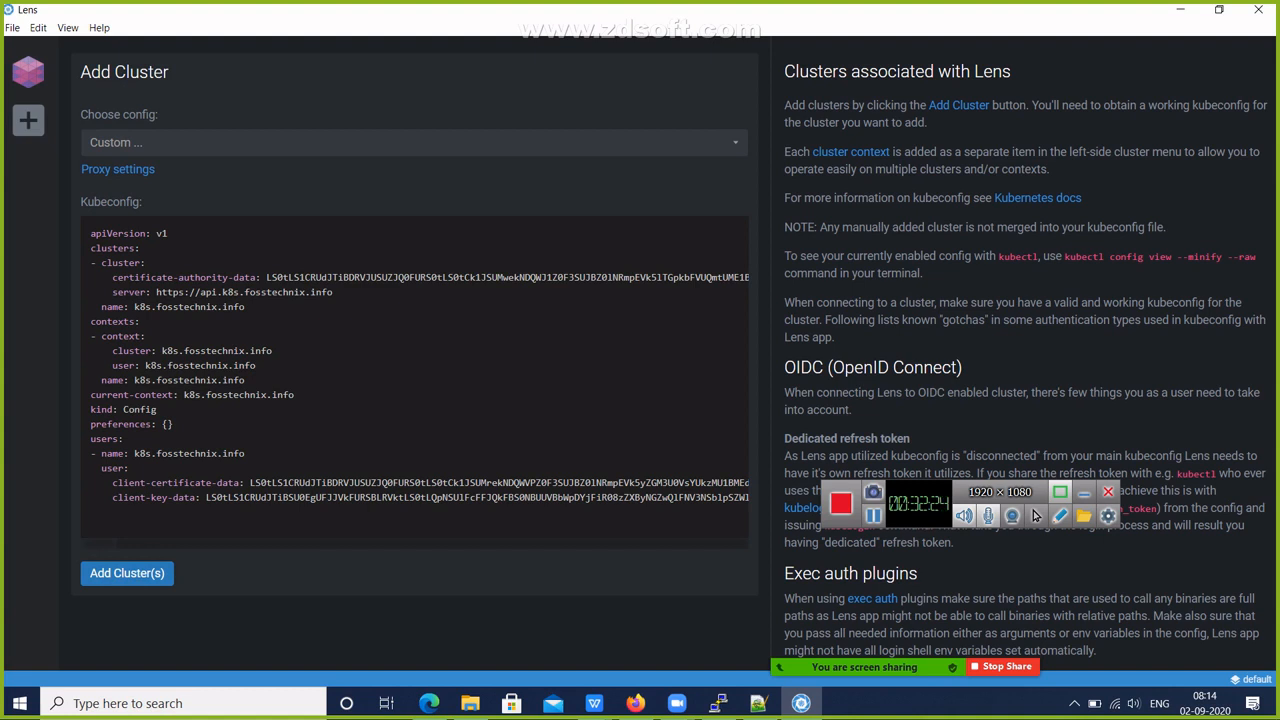
- Submit the pasted k8s.fosstechnix.info kubeconfig with Add Cluster(s)
click(126, 573)
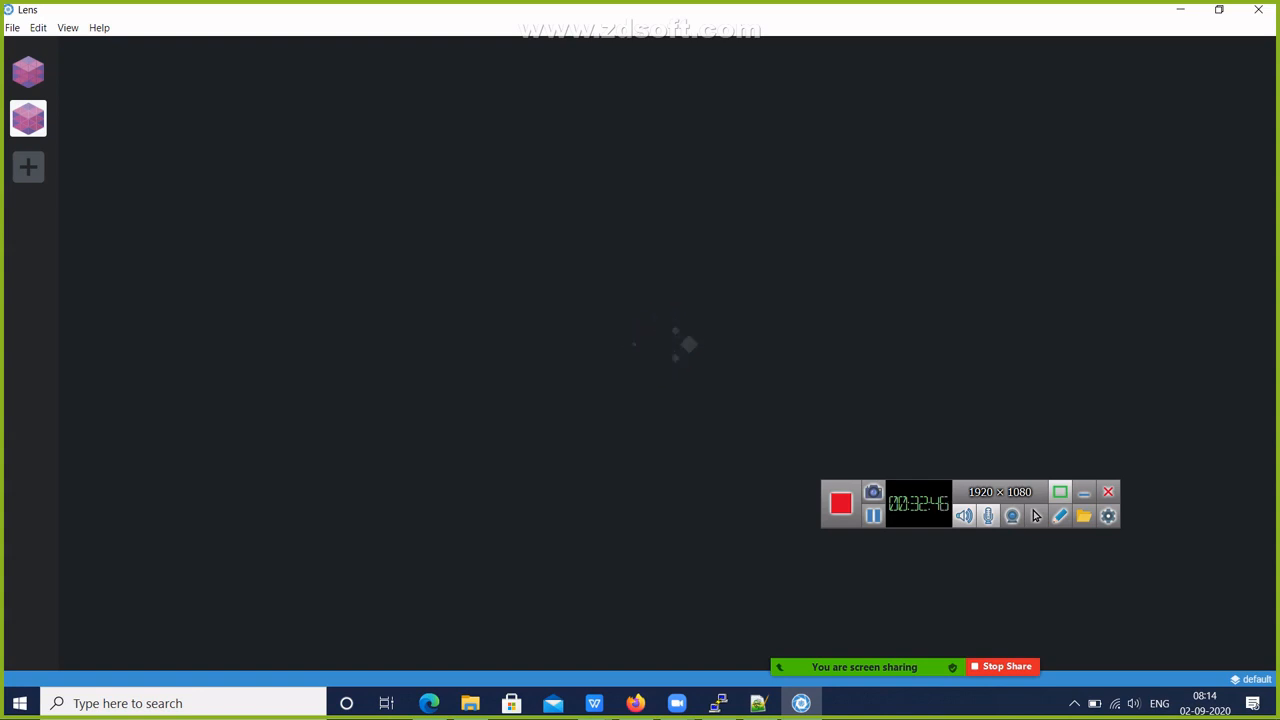
- Open the new cluster's dashboard and view its three Ready nodes
click(28, 72)
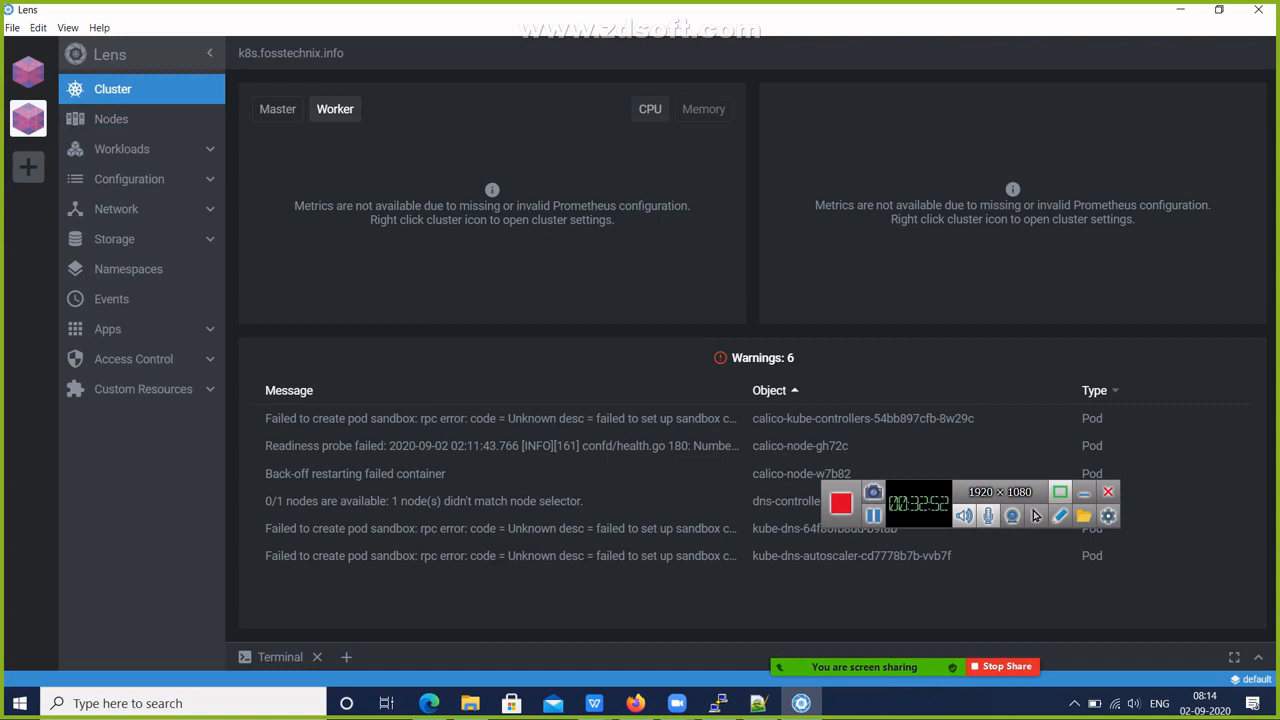
click(111, 118)
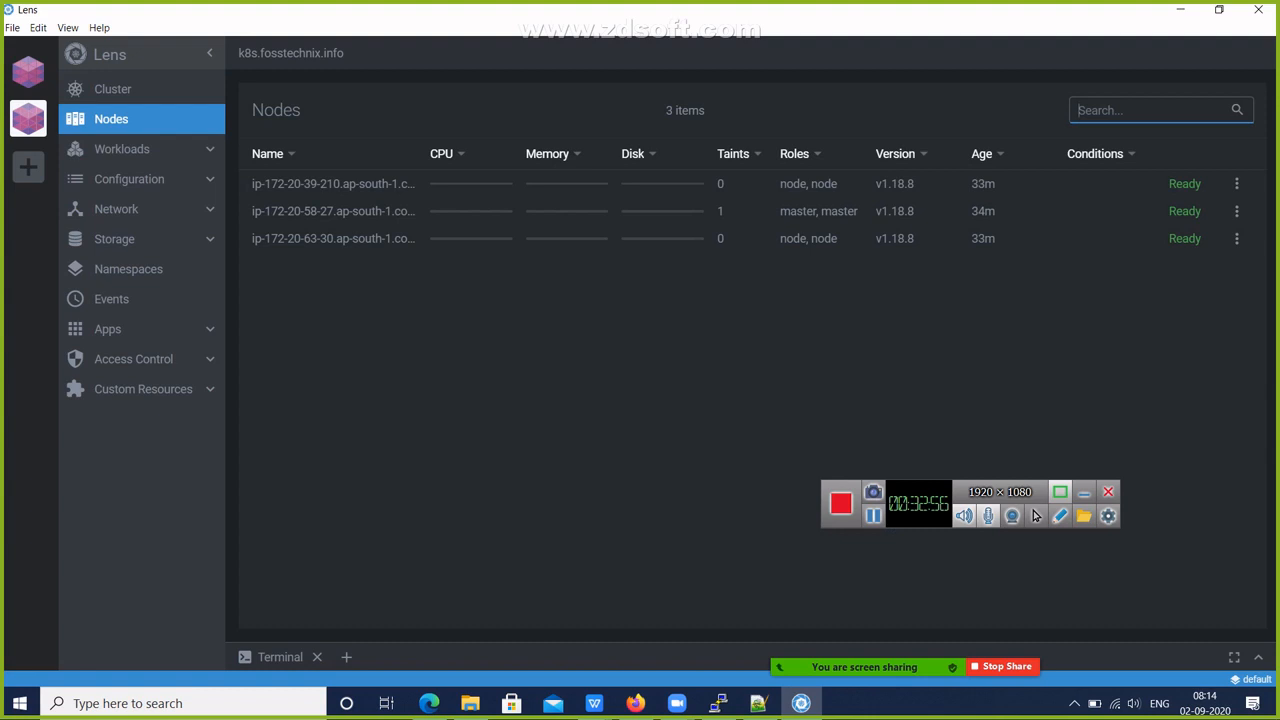
click(112, 89)
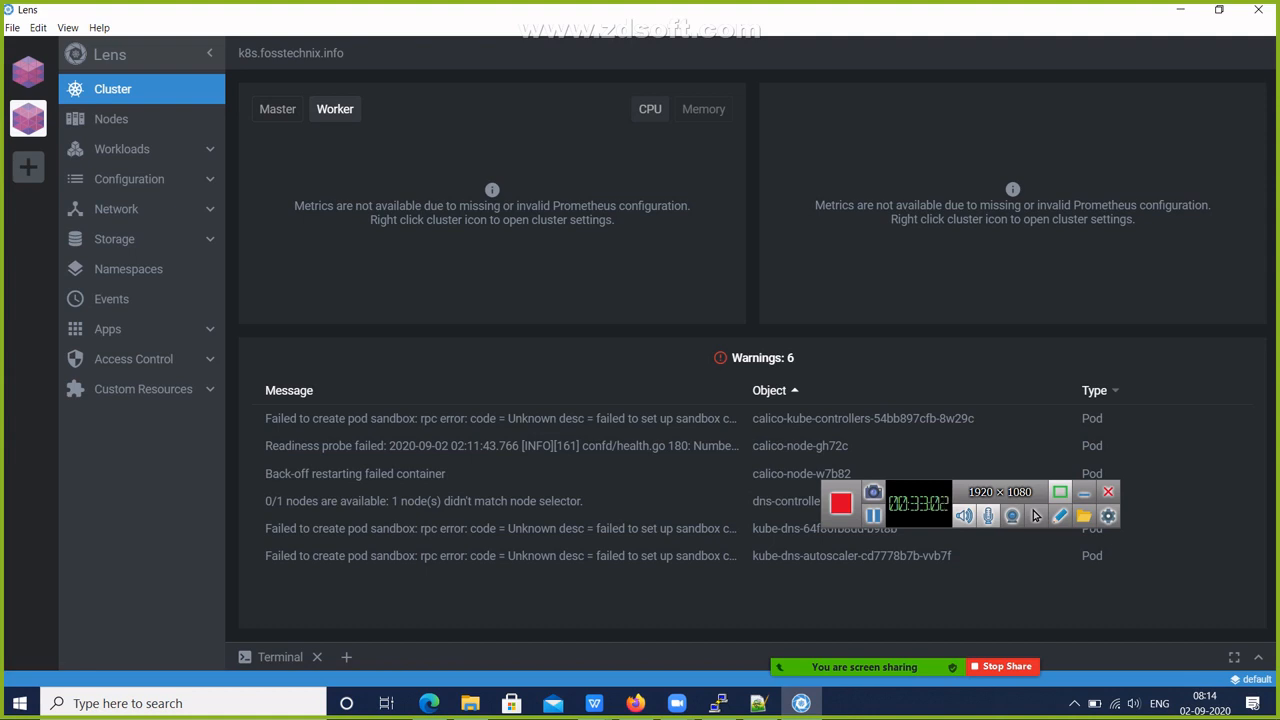
click(110, 118)
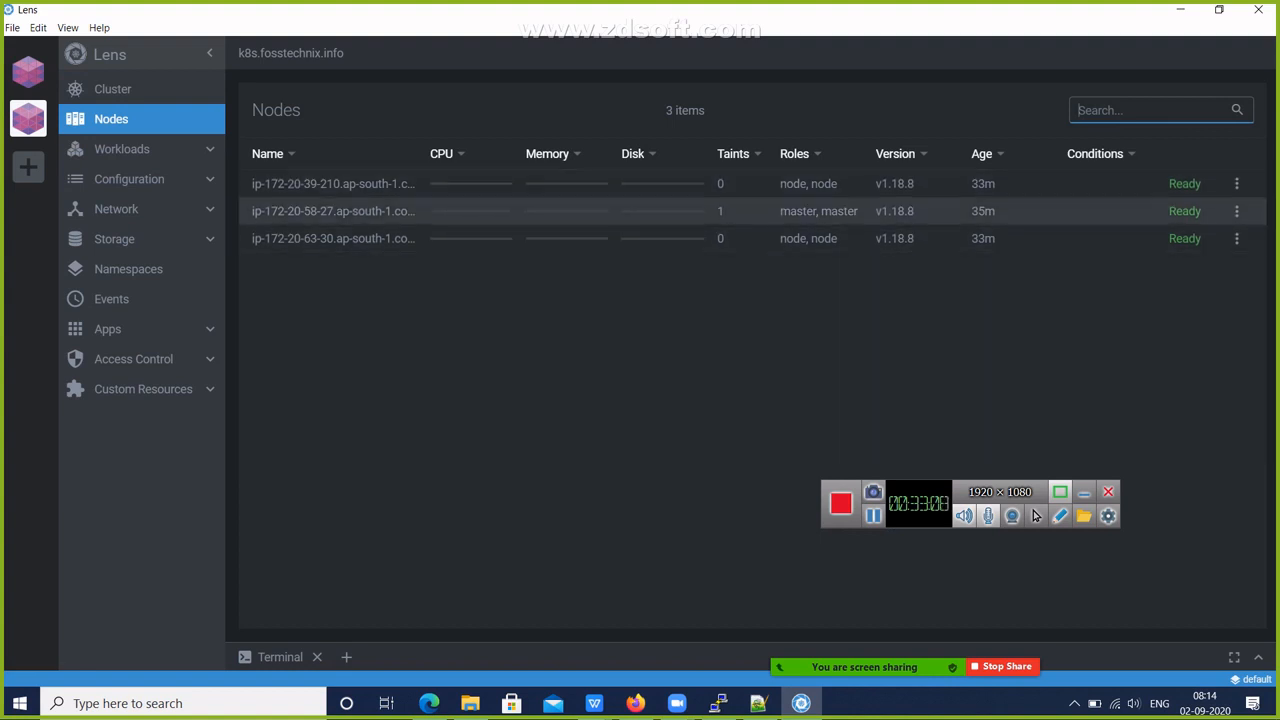
- List the cluster's pods under Workloads and scroll to pod-env-var and redis-pod-secret-env
click(121, 148)
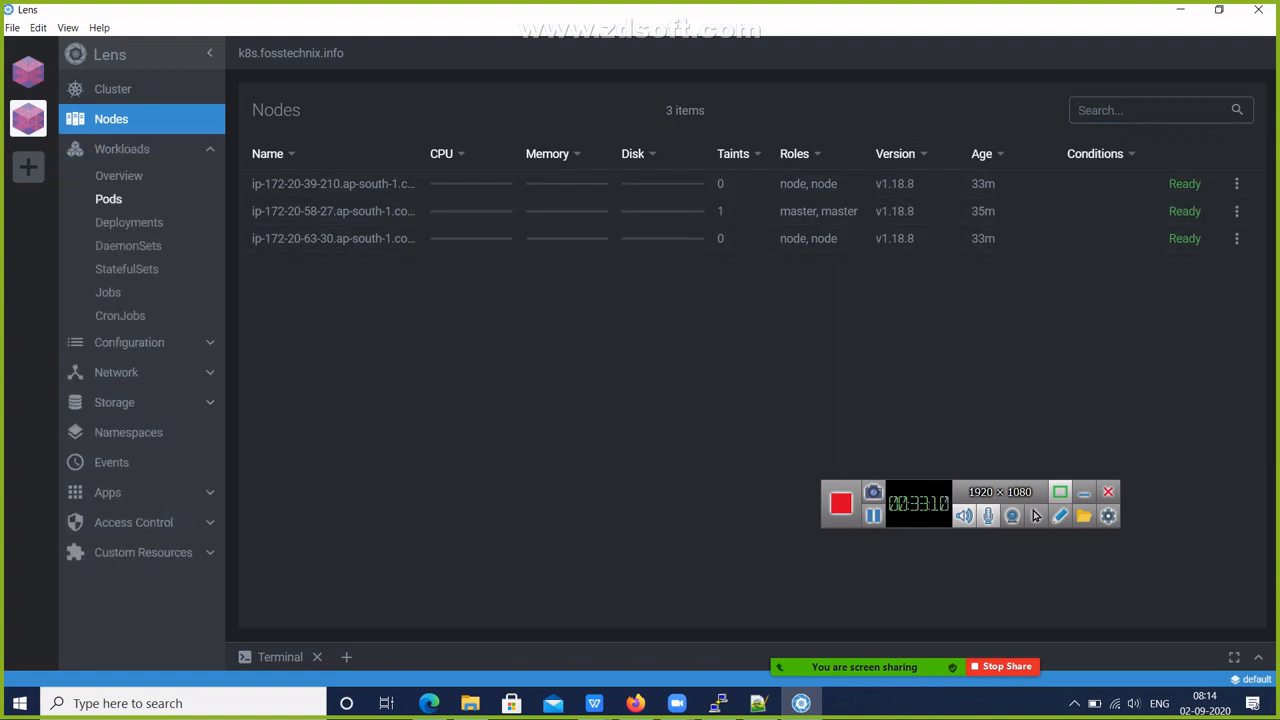
click(108, 198)
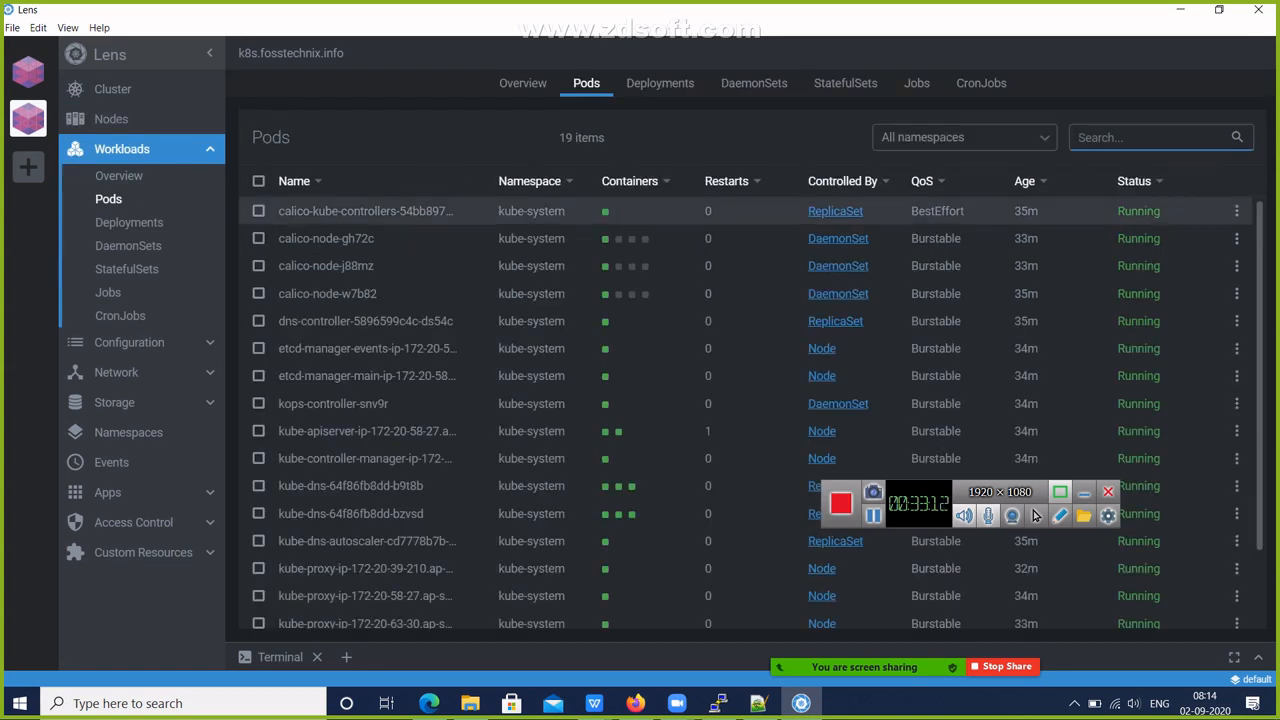
scroll(down, 3)
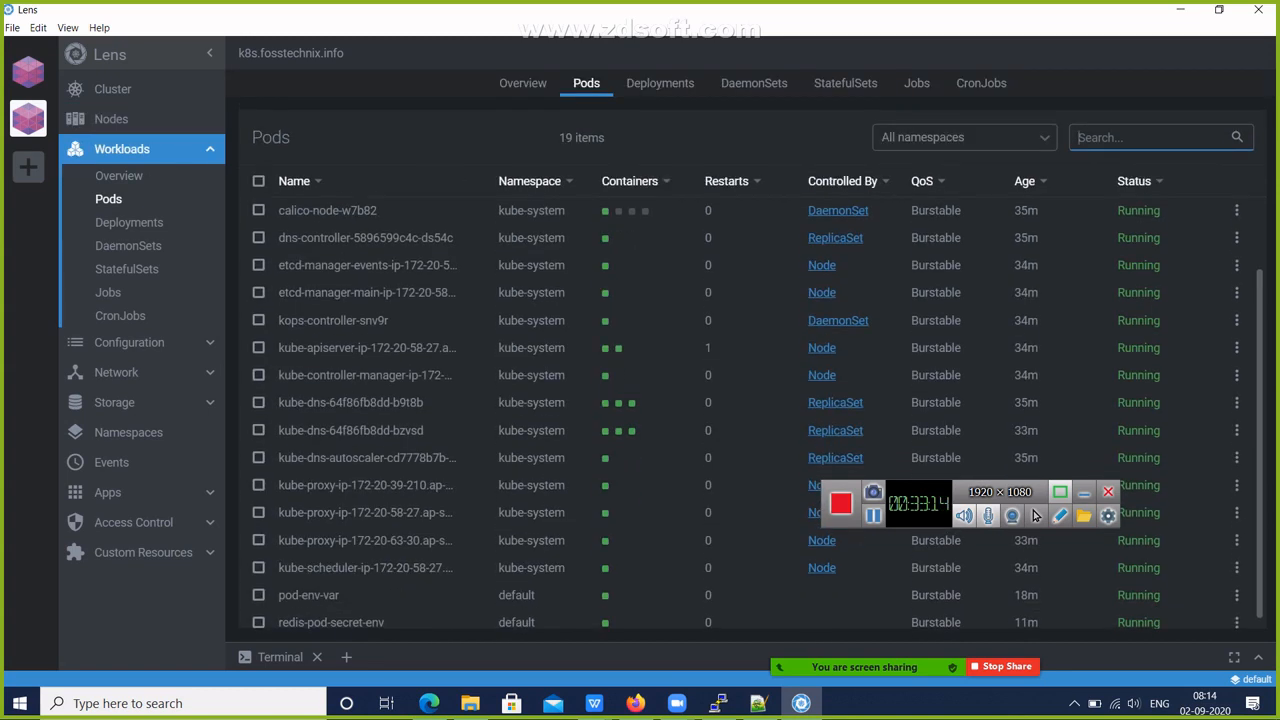
scroll(down, 3)
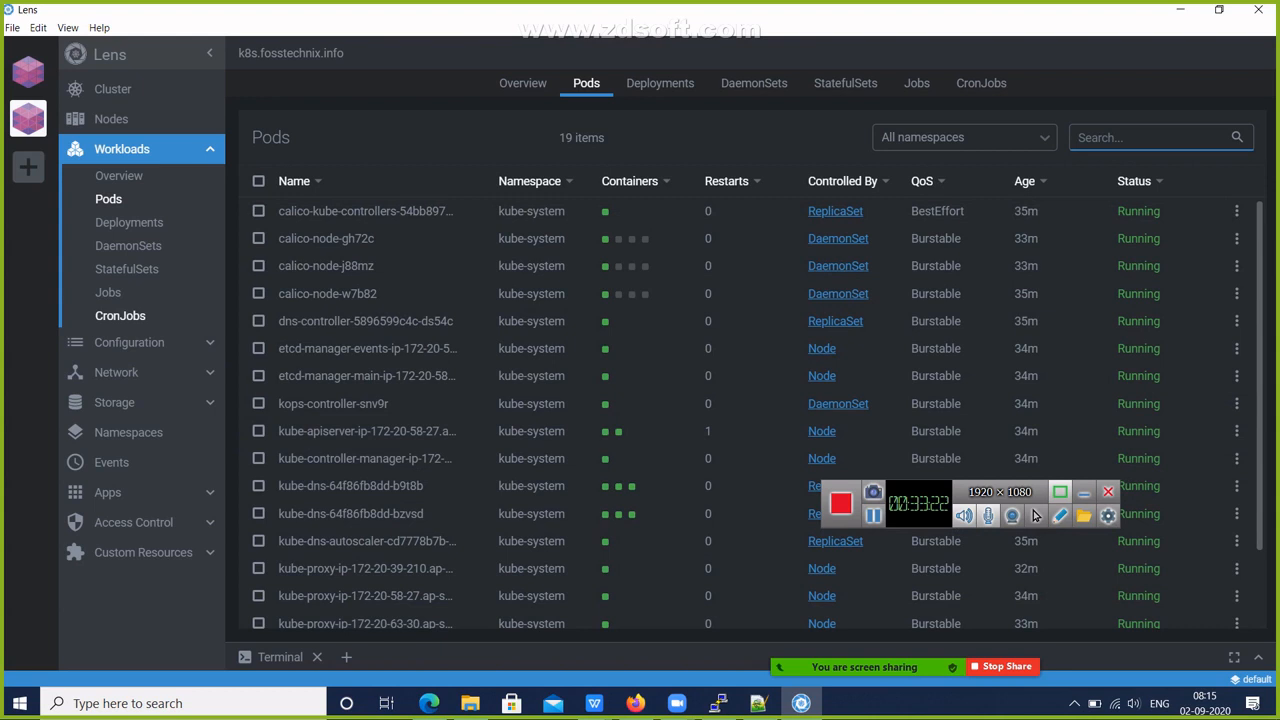
- View the four deployments and two daemon sets, then the six ConfigMaps
click(660, 83)
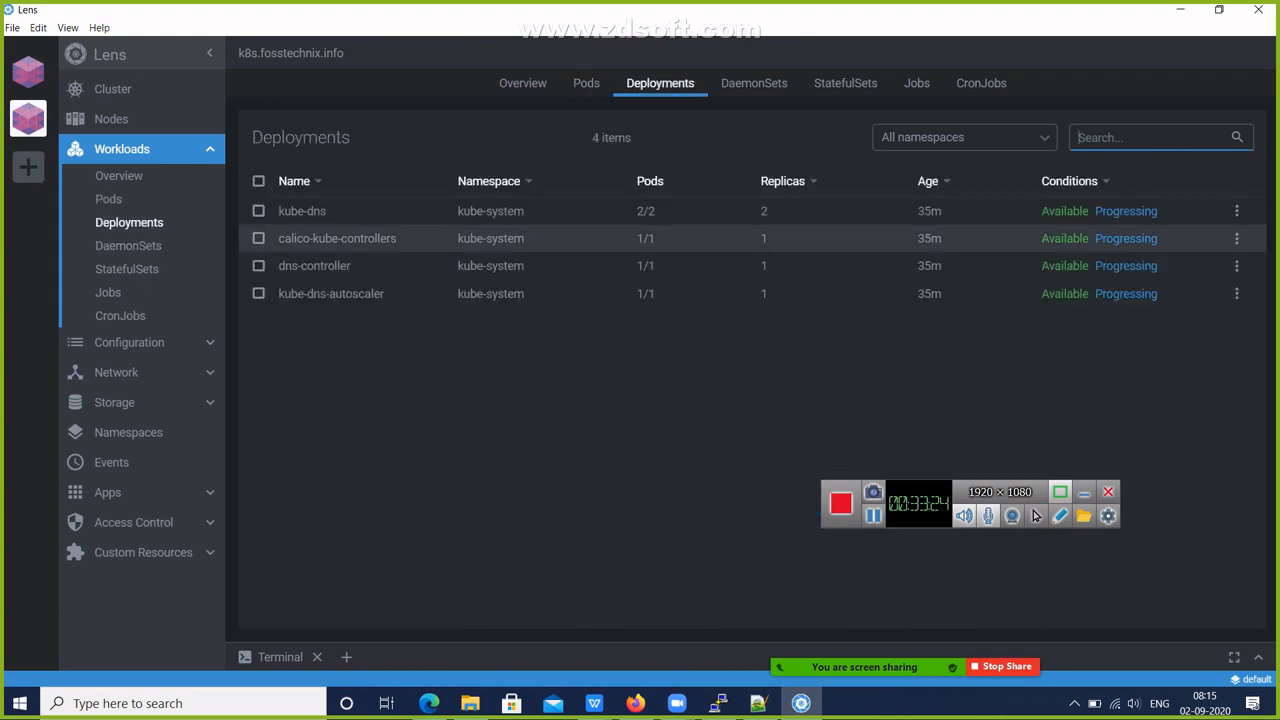
click(754, 83)
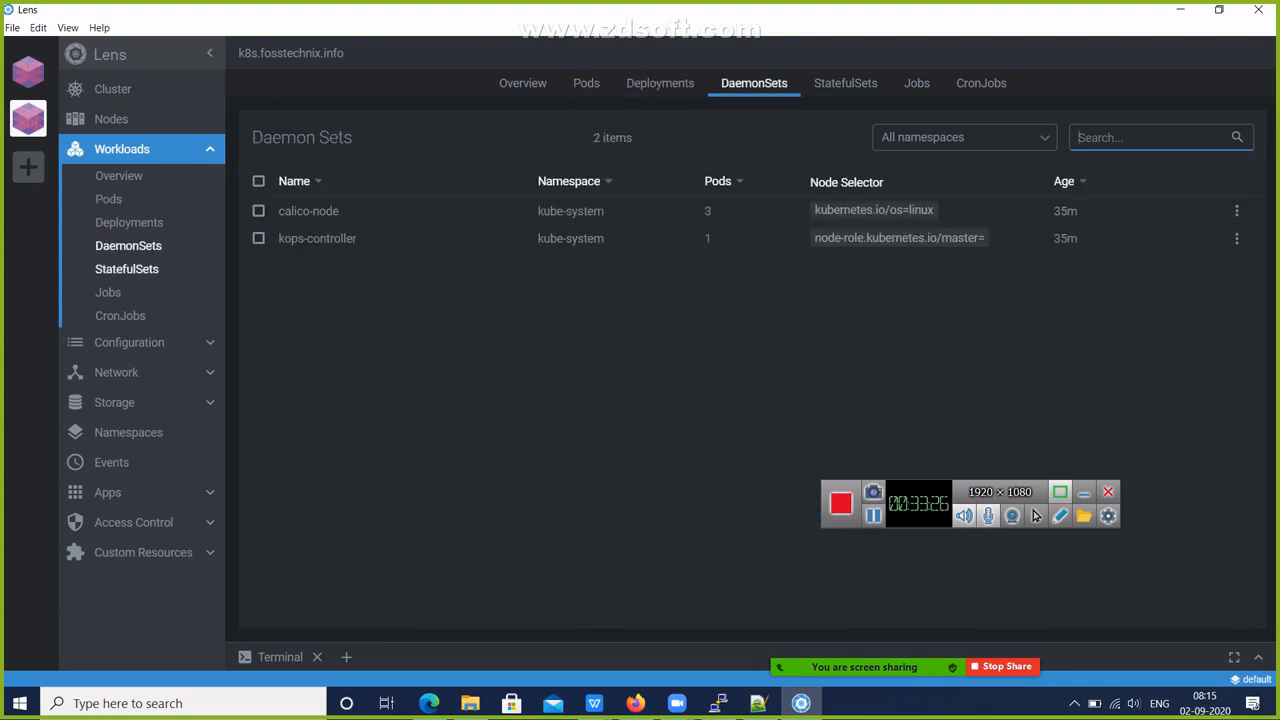
click(129, 342)
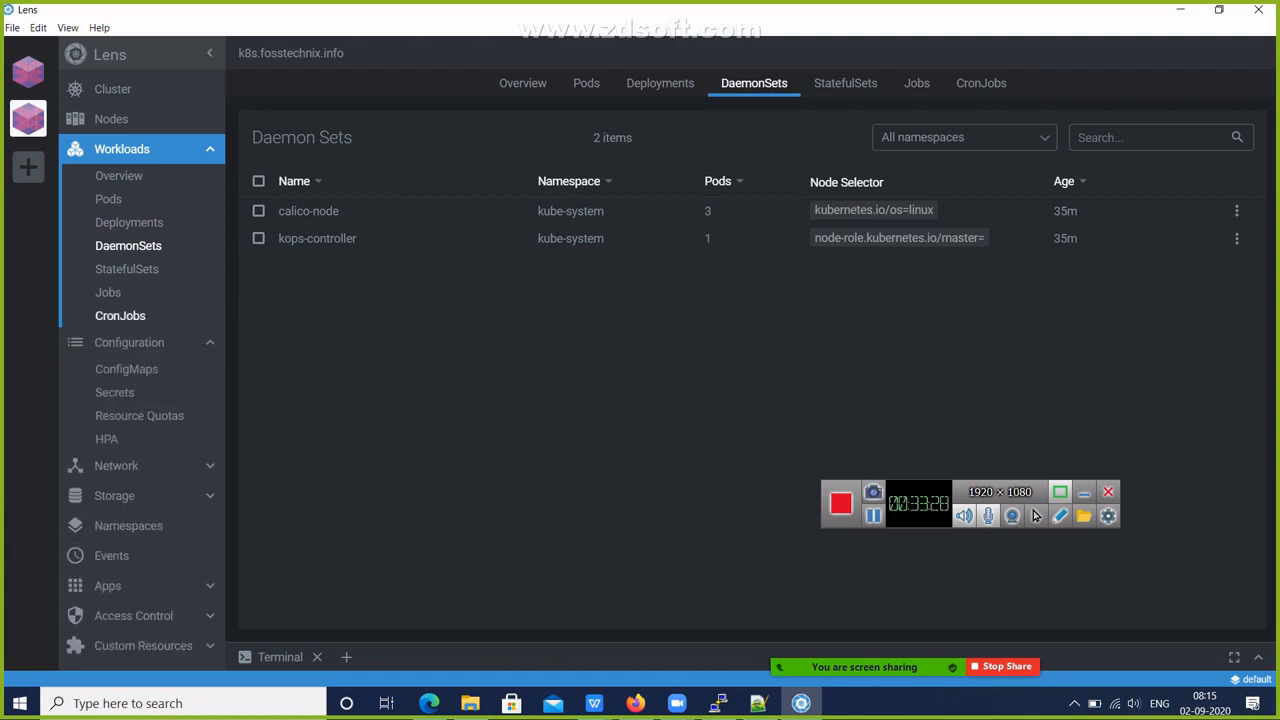
click(126, 369)
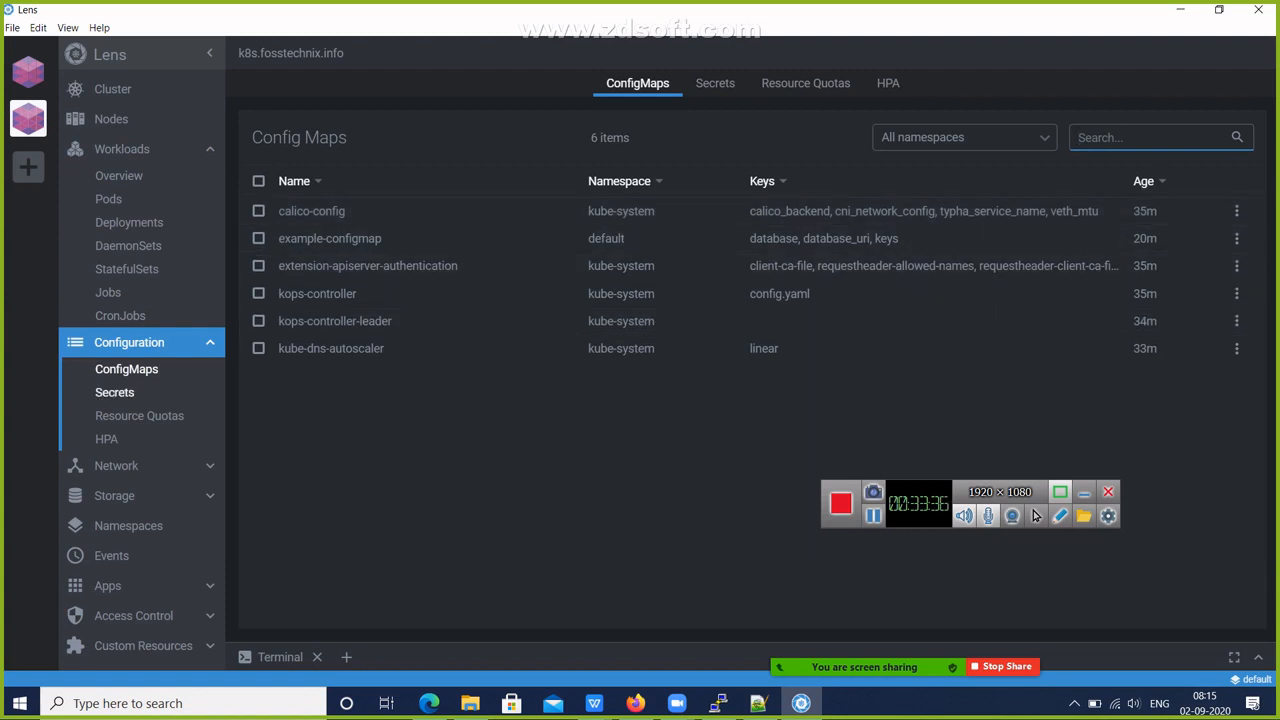
- Check the 39 secrets and empty resource quotas, then list the kube-dns and kubernetes services
click(715, 83)
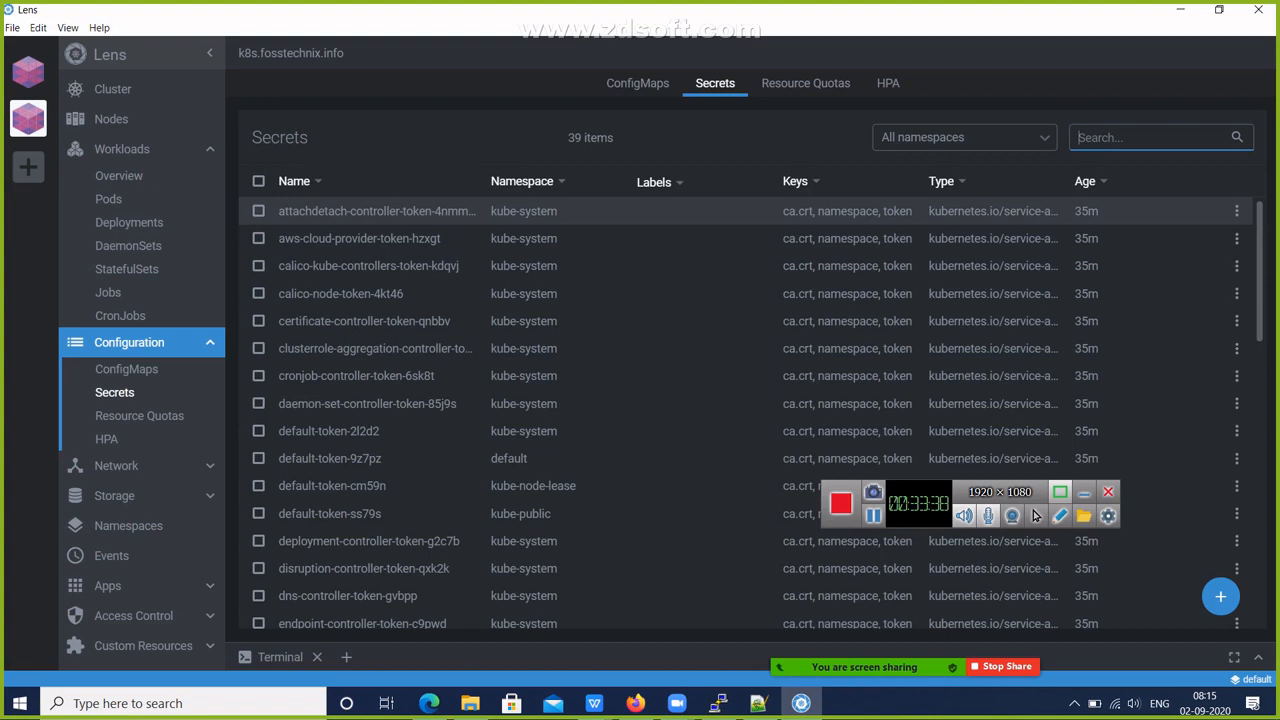
scroll(down, 3)
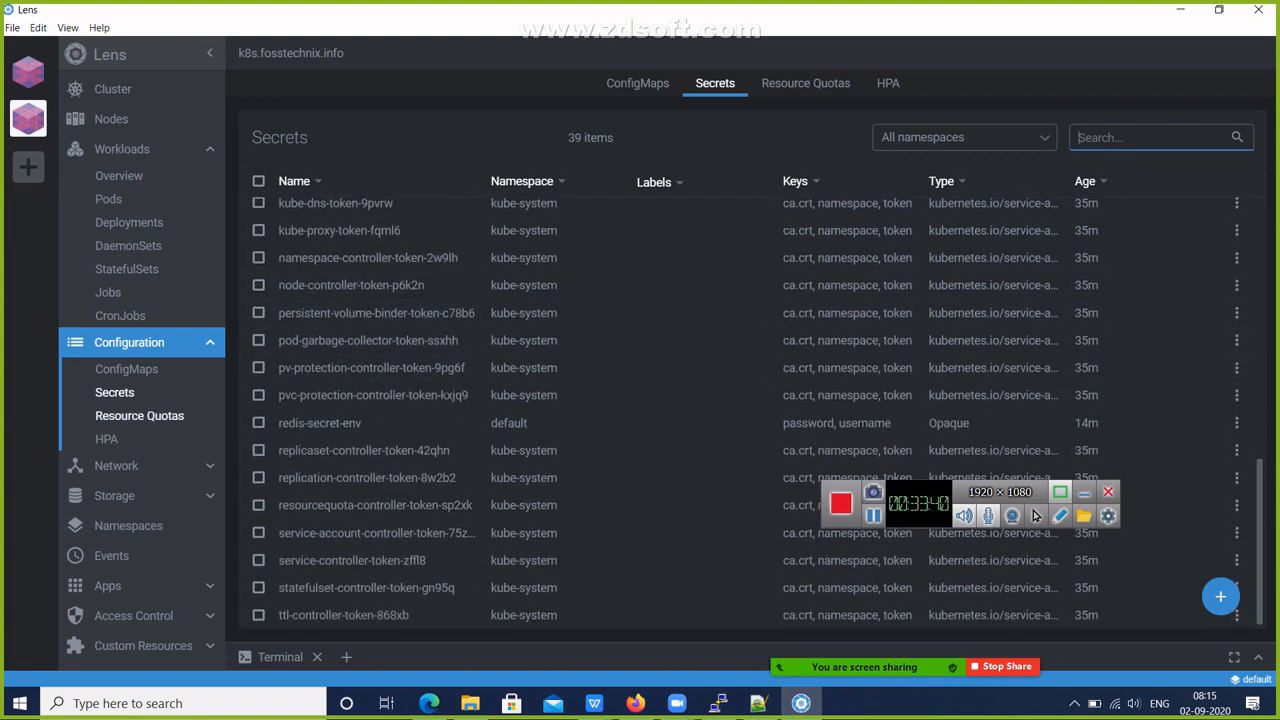
click(805, 83)
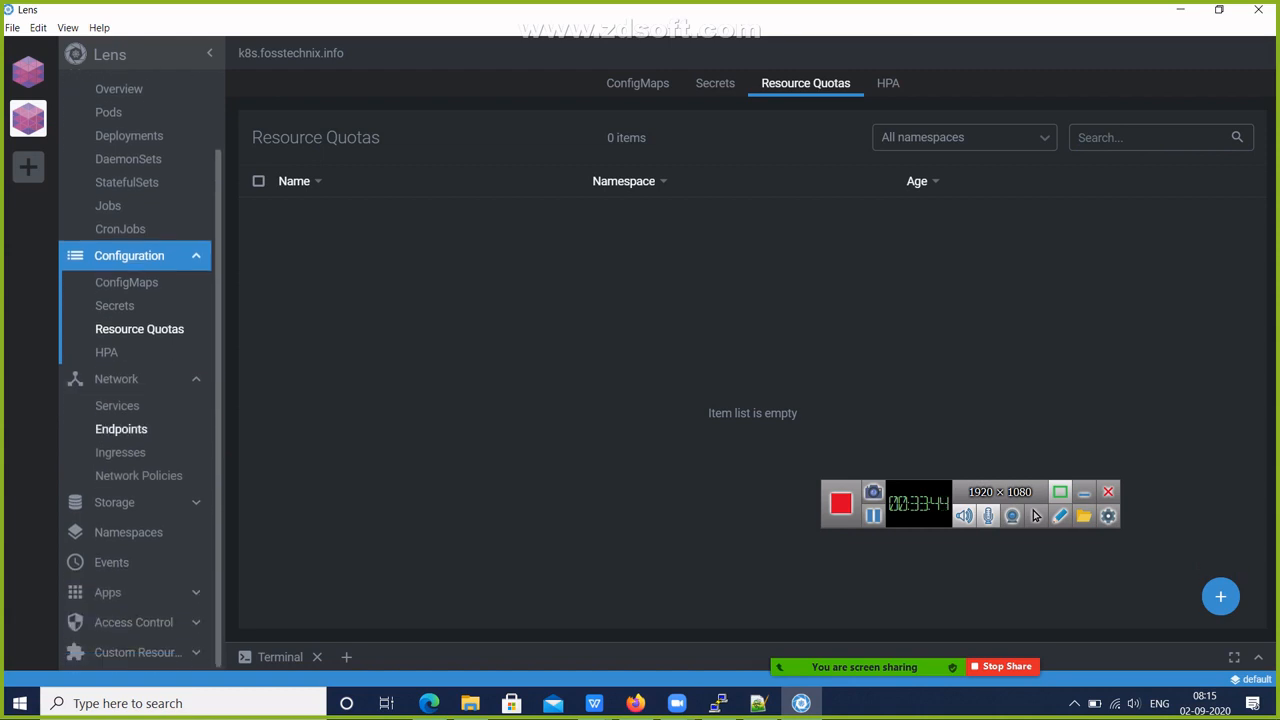
click(117, 405)
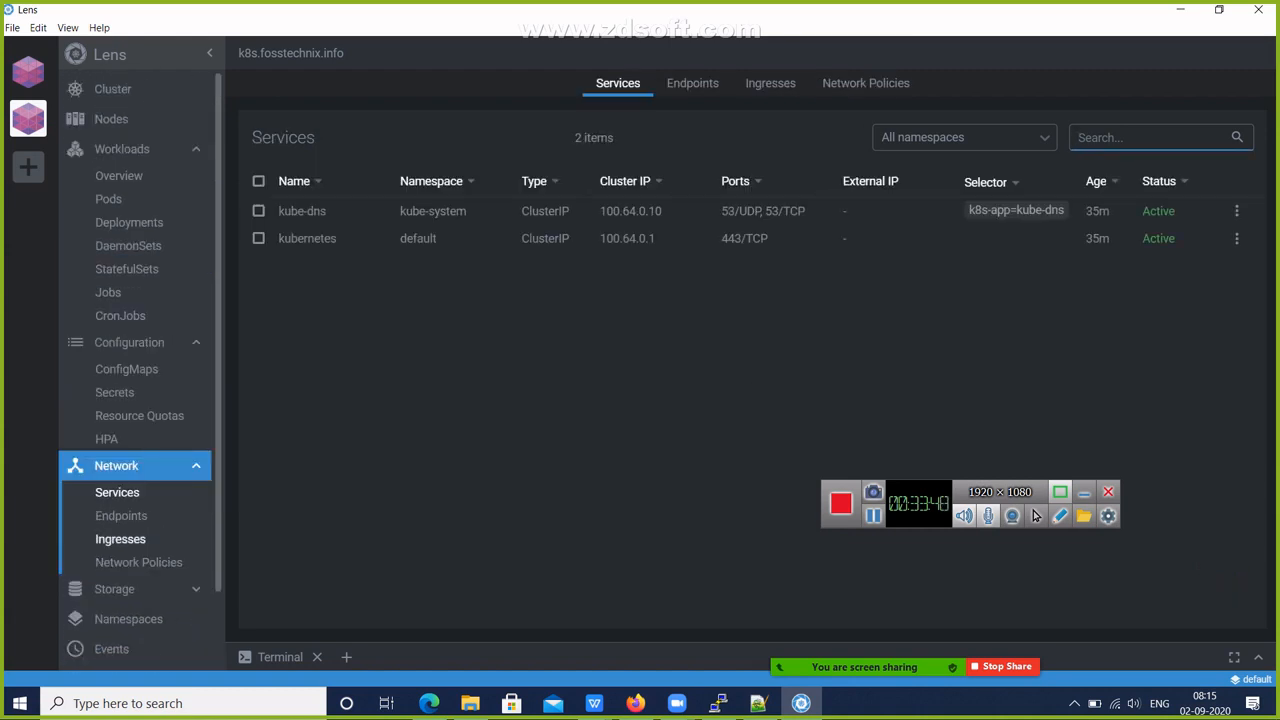
- Browse ingresses, persistent volume claims, storage classes and persistent volumes, then the four namespaces
click(770, 83)
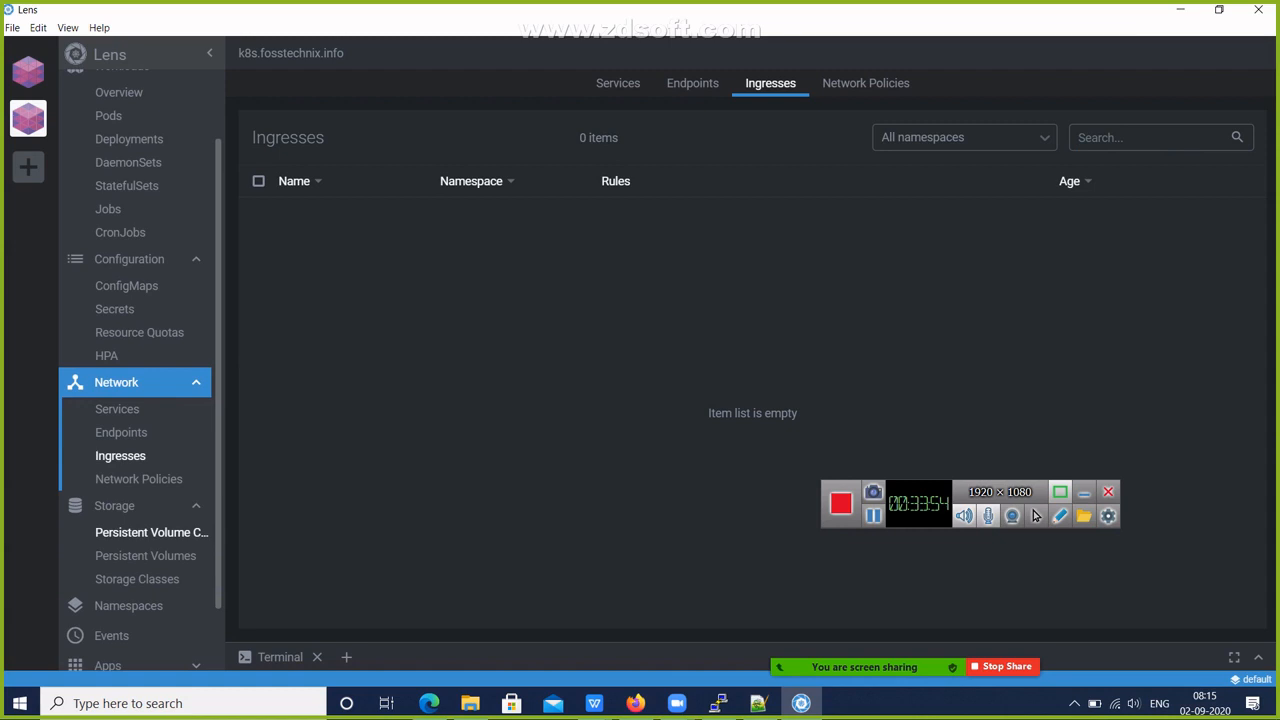
click(152, 532)
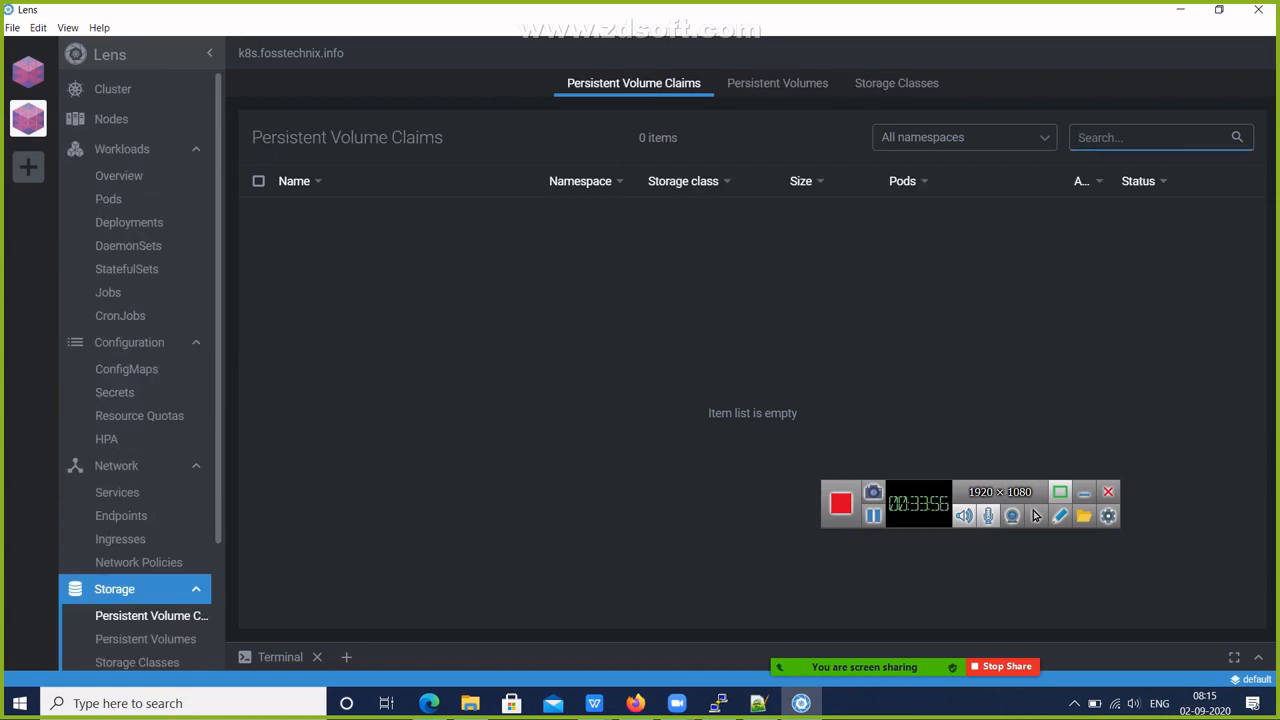
click(778, 83)
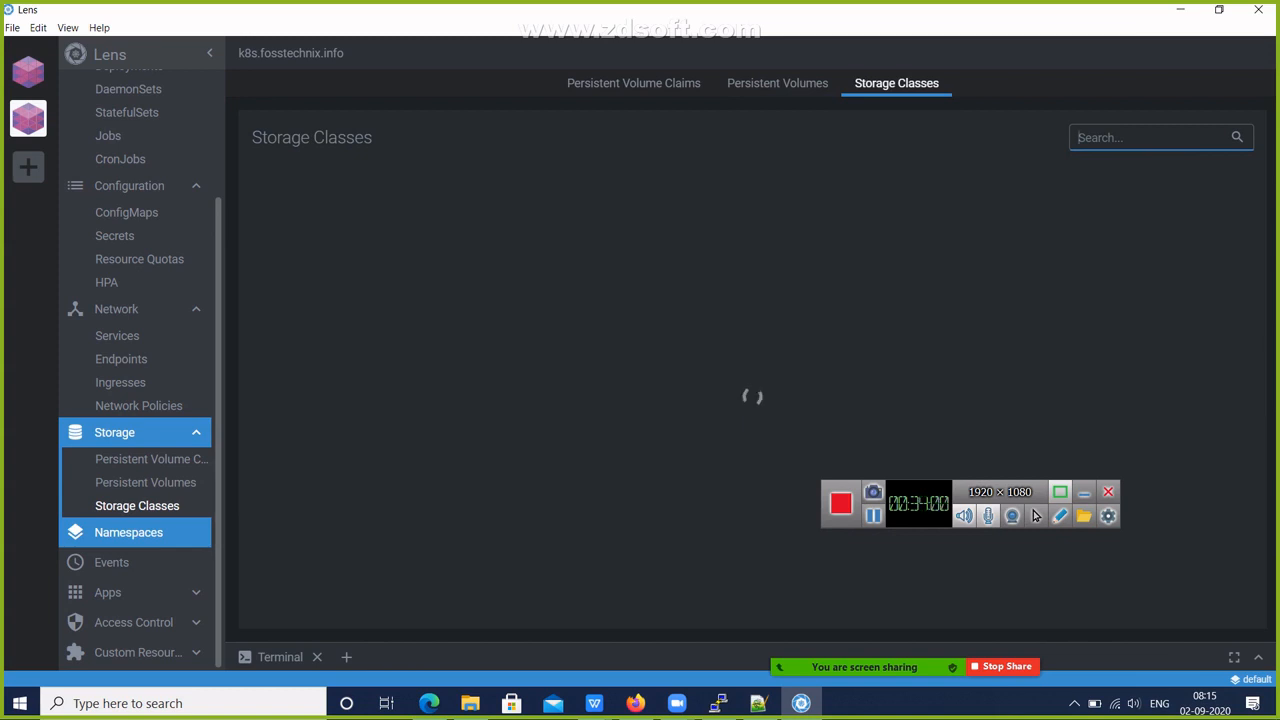
click(631, 83)
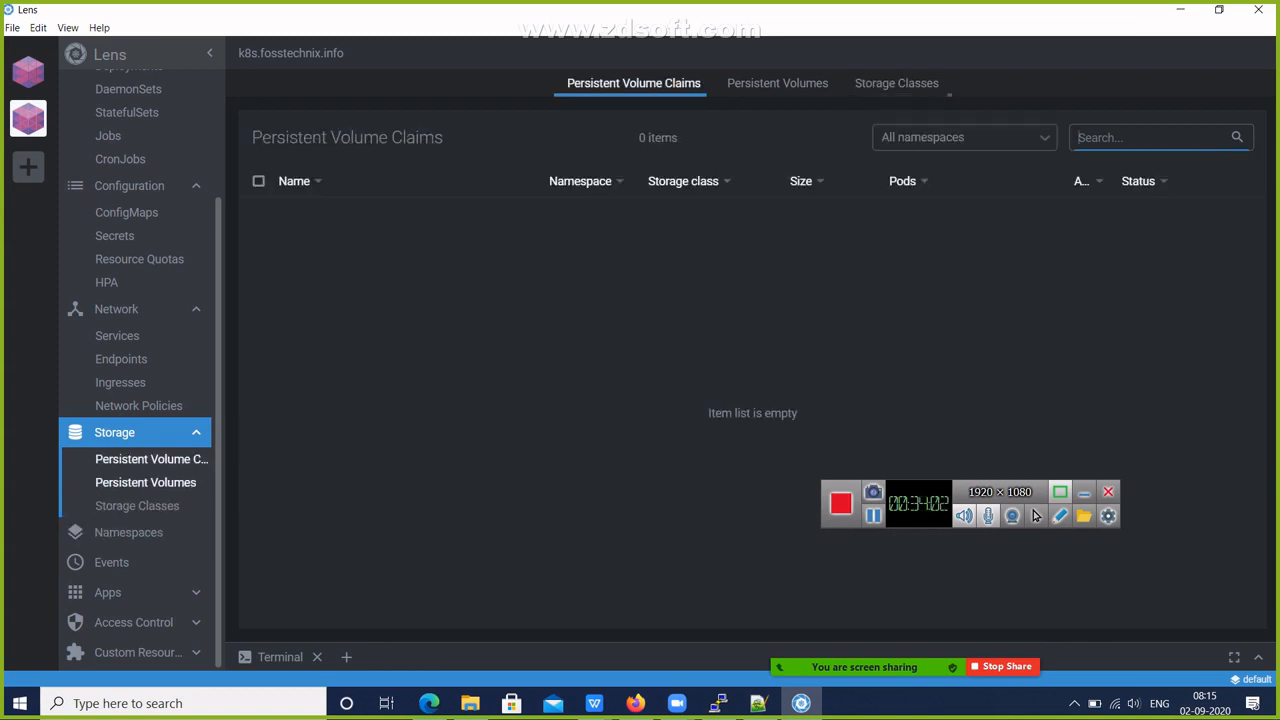
click(778, 83)
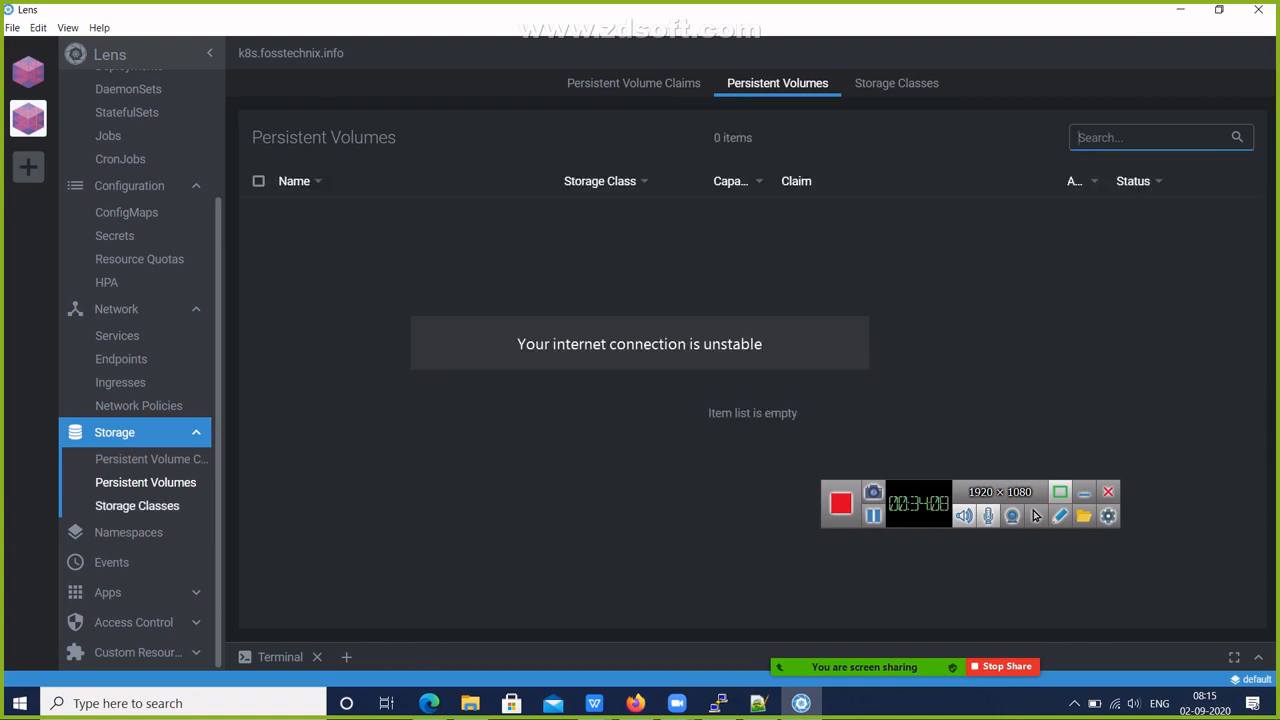
click(897, 83)
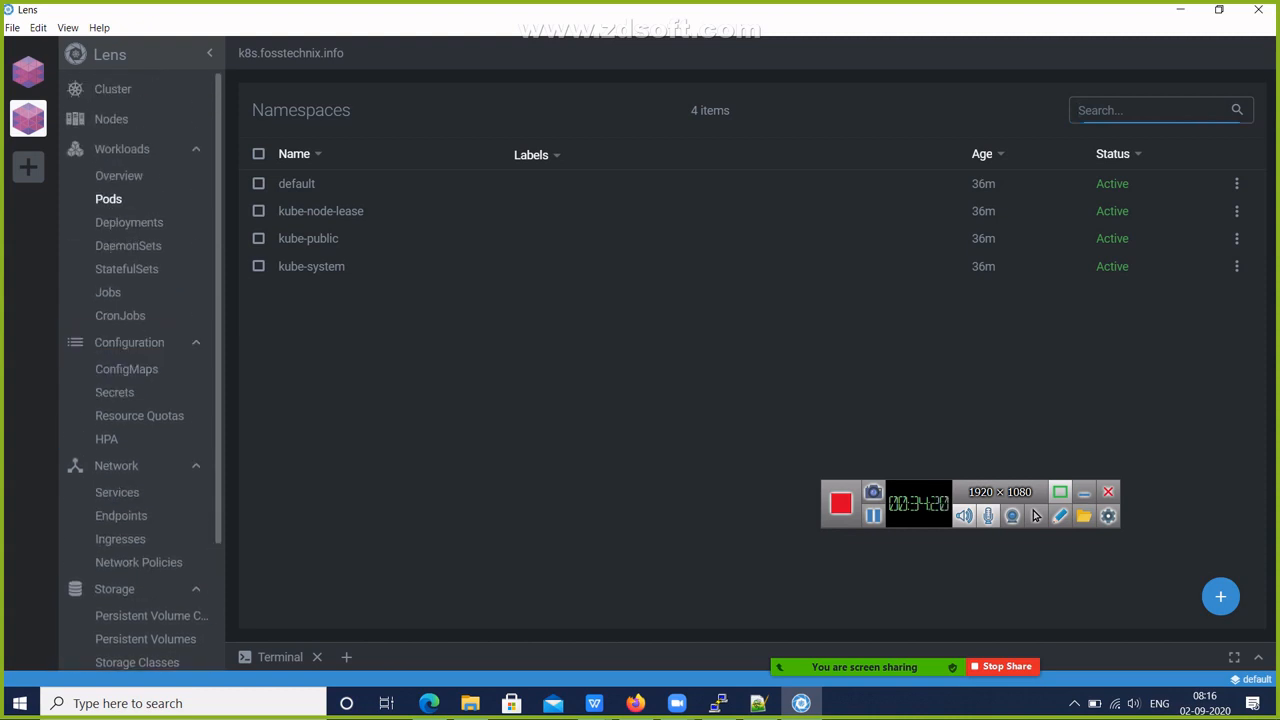
- Return to the 19-pod list and open the pod-env-var pod's details
click(108, 198)
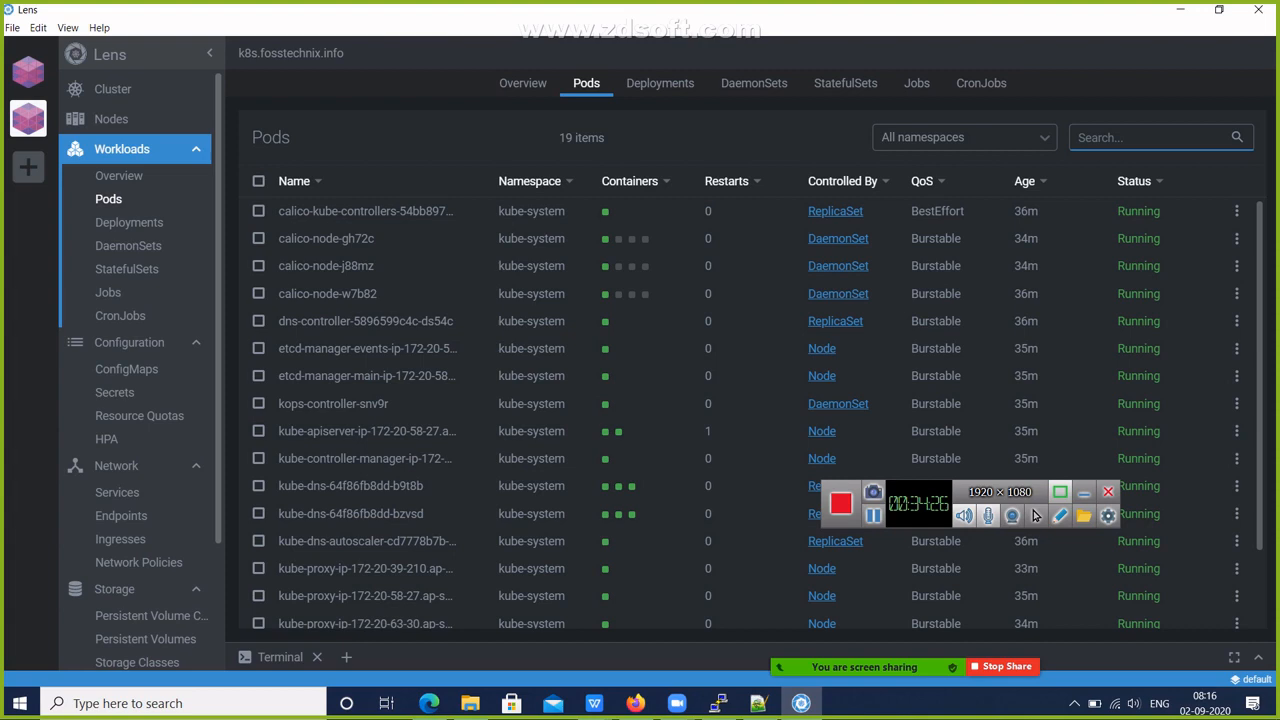
scroll(down, 3)
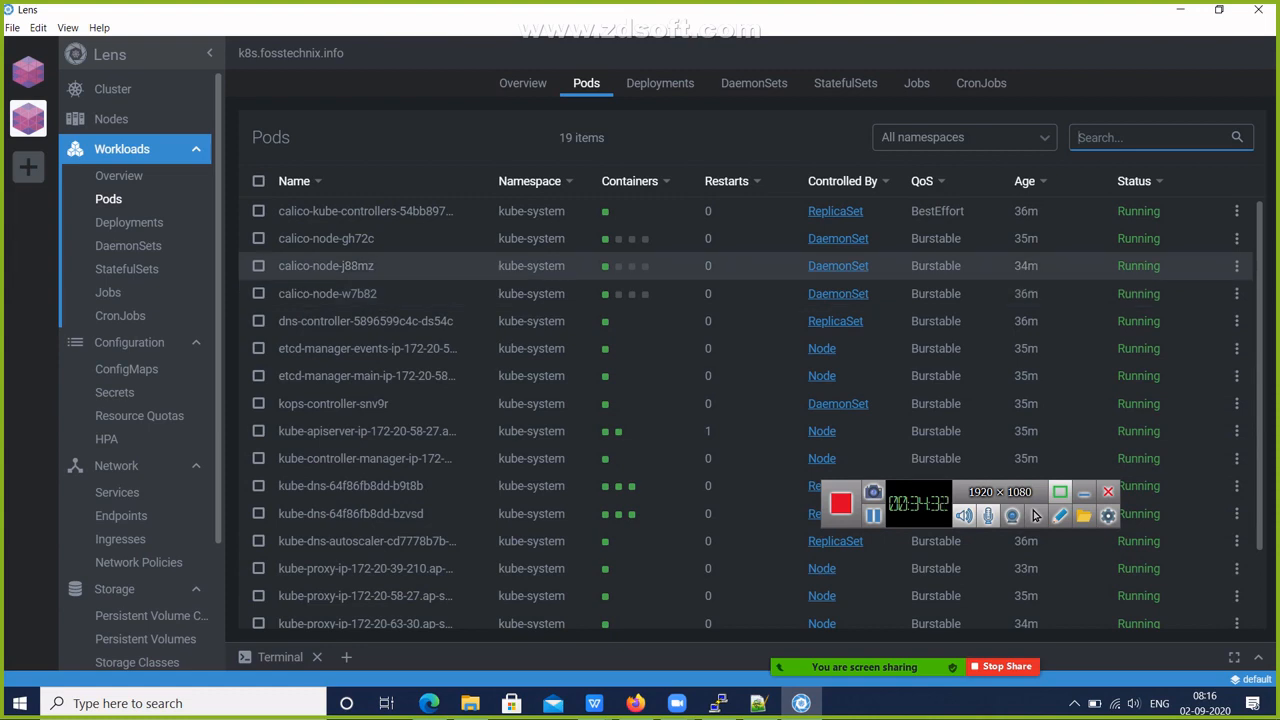
scroll(down, 3)
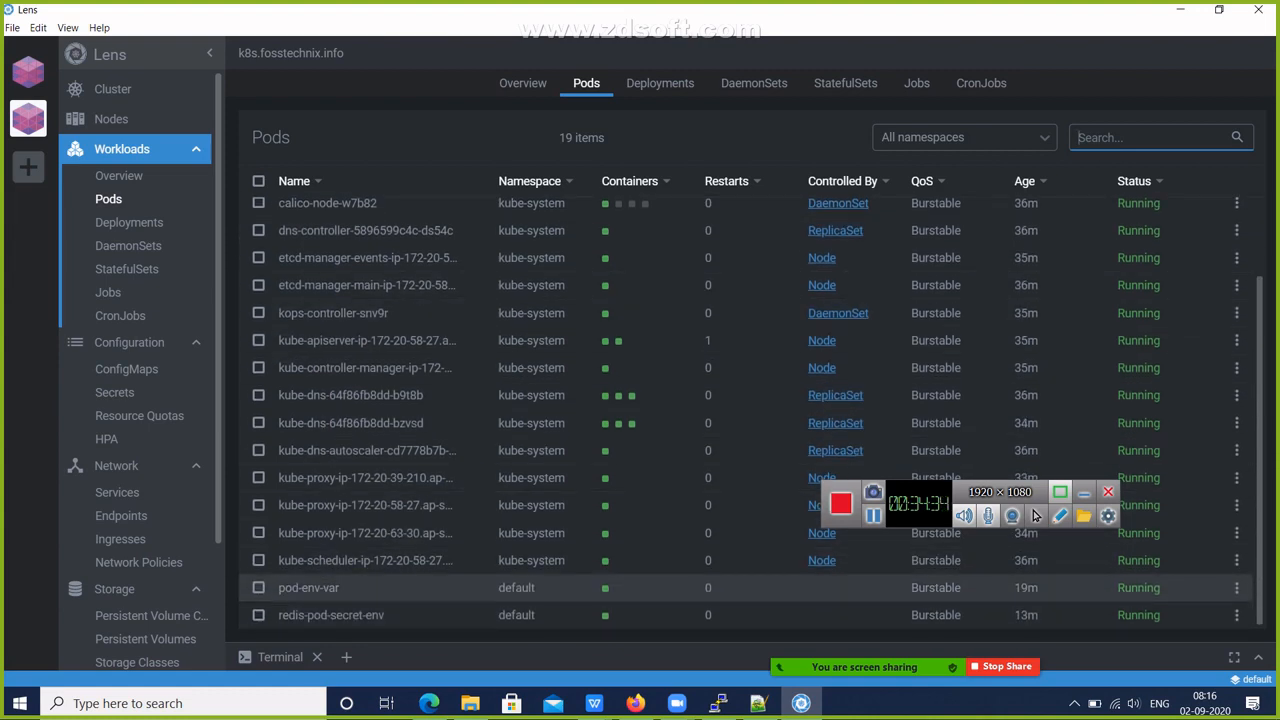
click(308, 587)
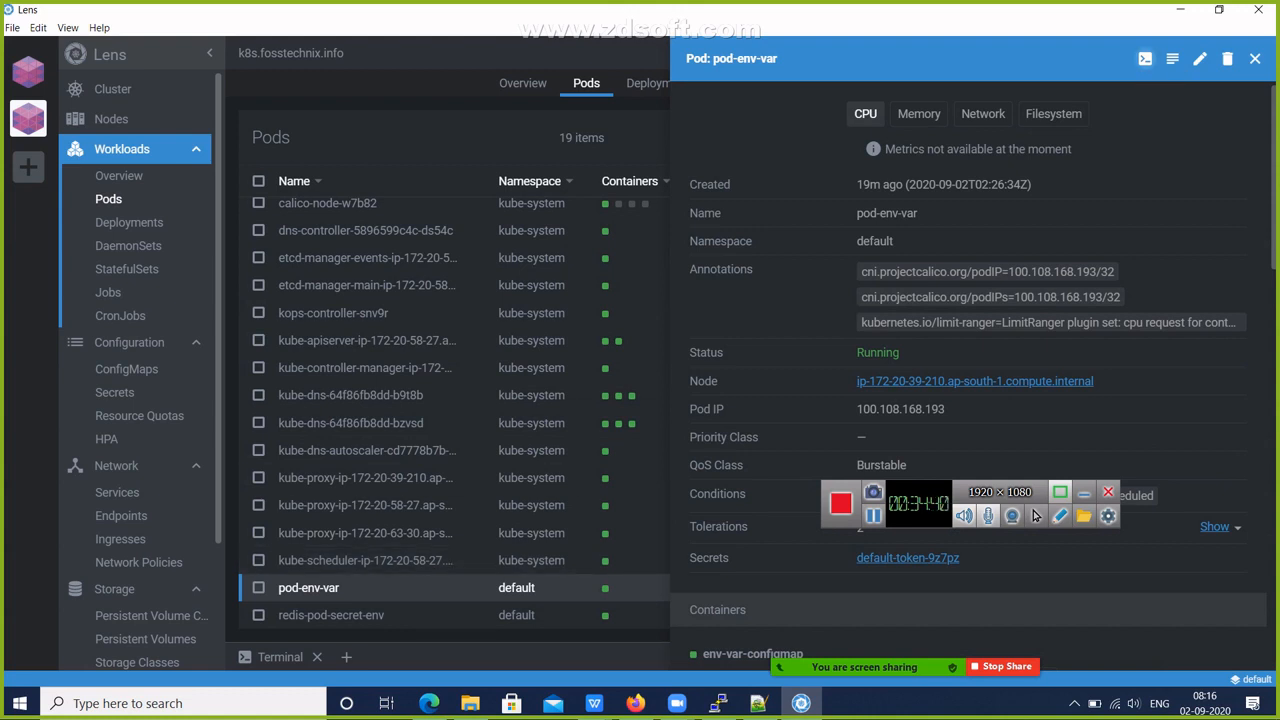
mouse_move(1172, 58)
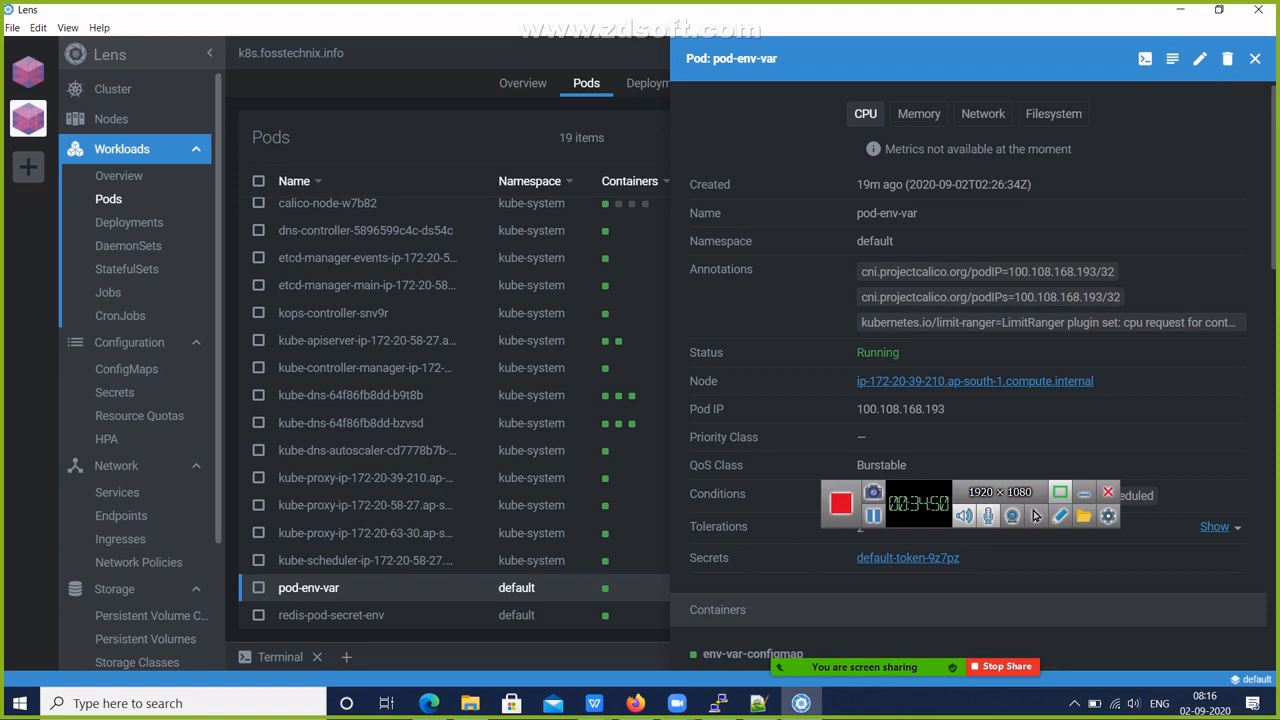
- Show the logs for pod-env-var's env-var-configmap container
click(1169, 59)
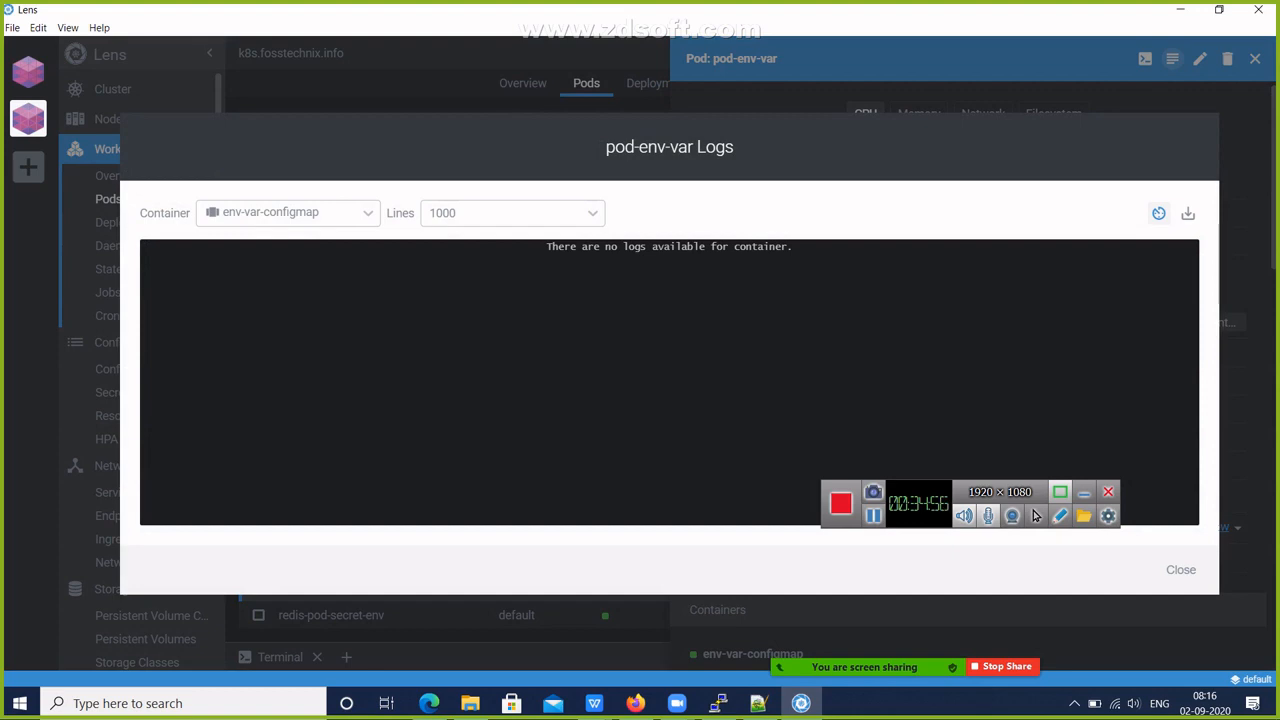
- Close the pod-env-var logs dialog
click(1180, 570)
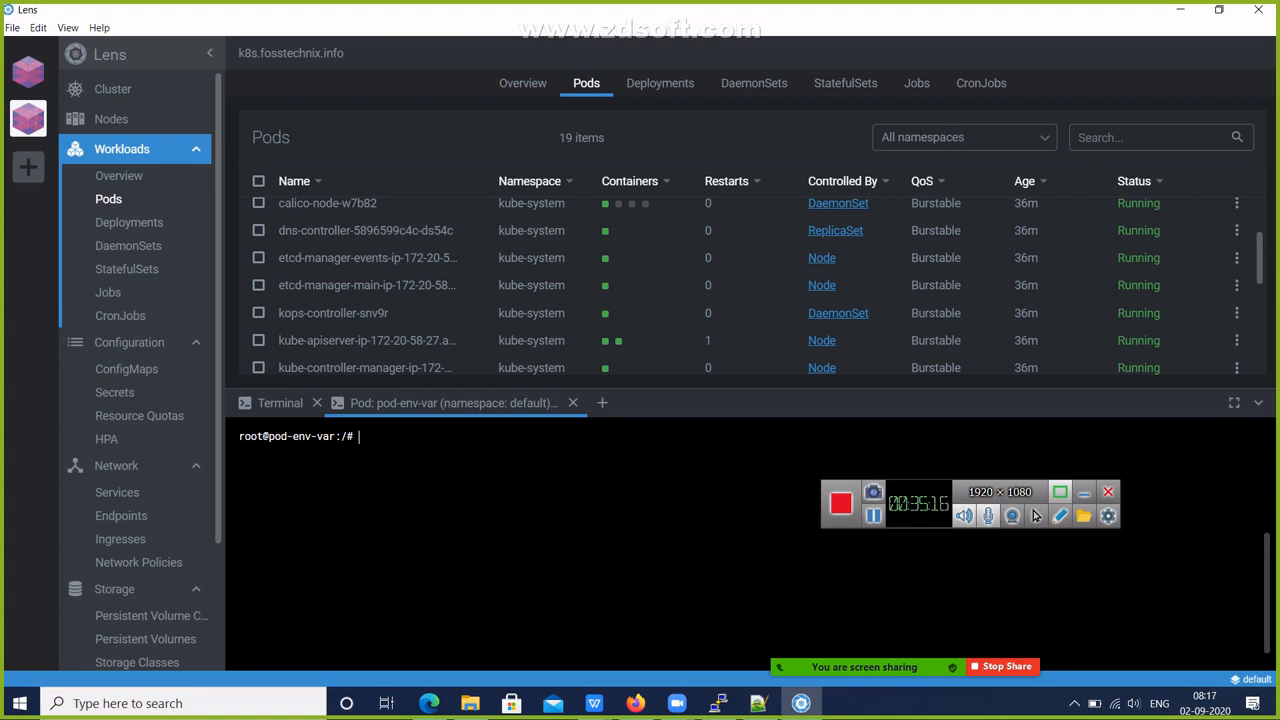
- Enter ls at the pod-env-var root shell prompt without running it
text(ls)
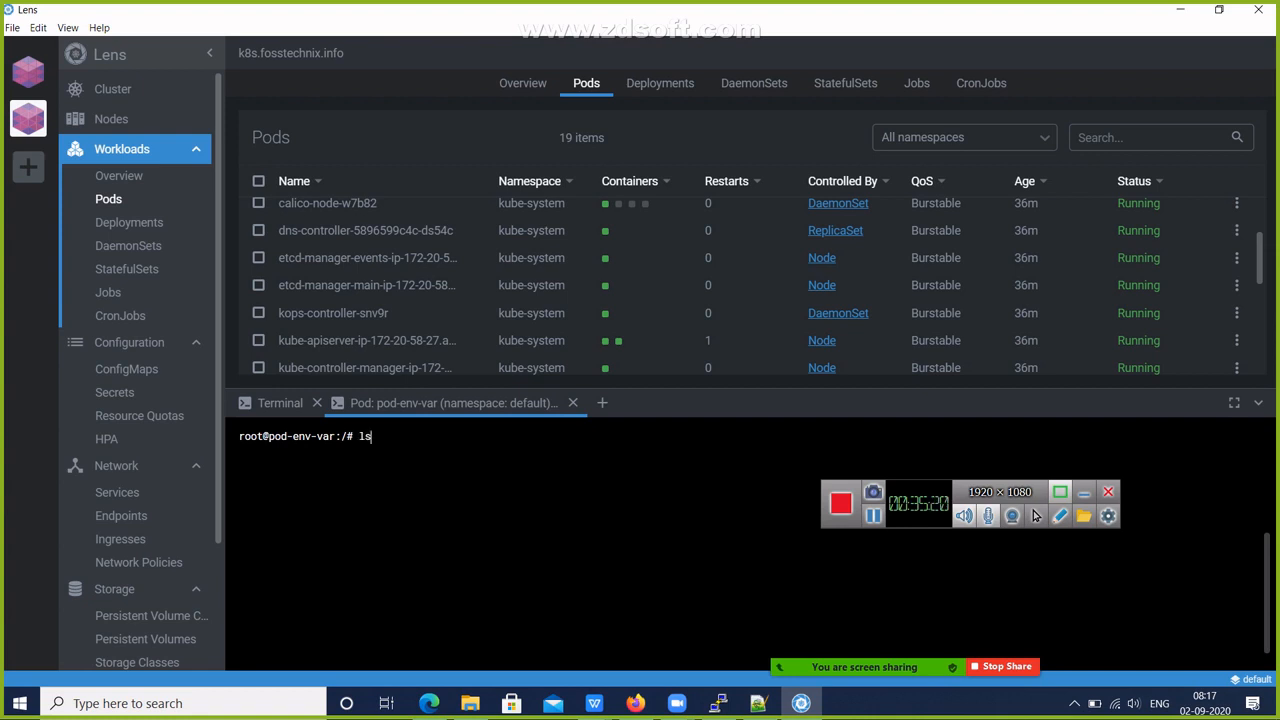